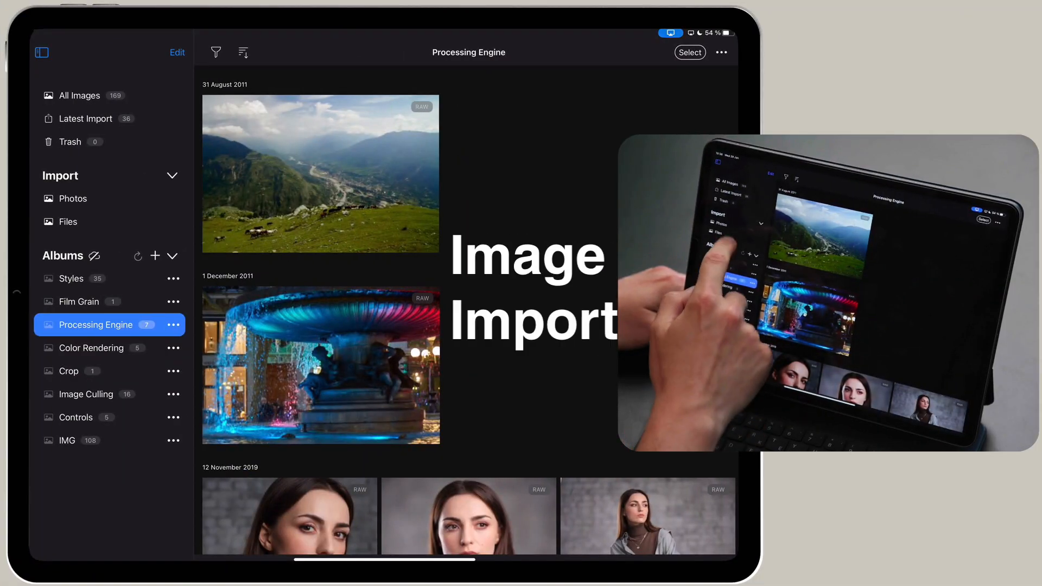
Step: Import all RAW photos from the external drive's Landscapes folder as the latest import
{"action": "left_click", "coordinate": [67, 221]}
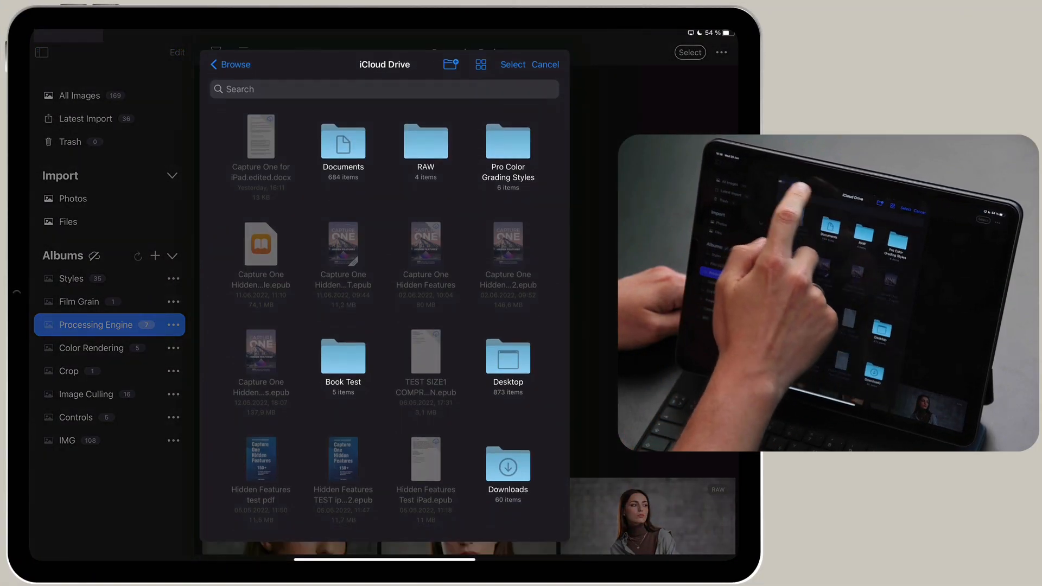
{"action": "left_click", "coordinate": [230, 65]}
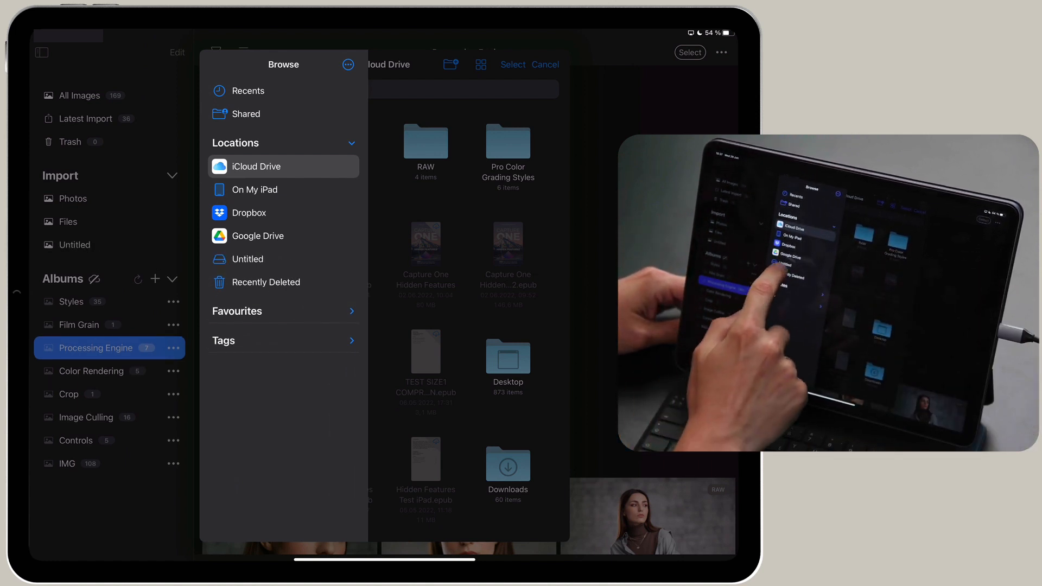
{"action": "left_click", "coordinate": [247, 258]}
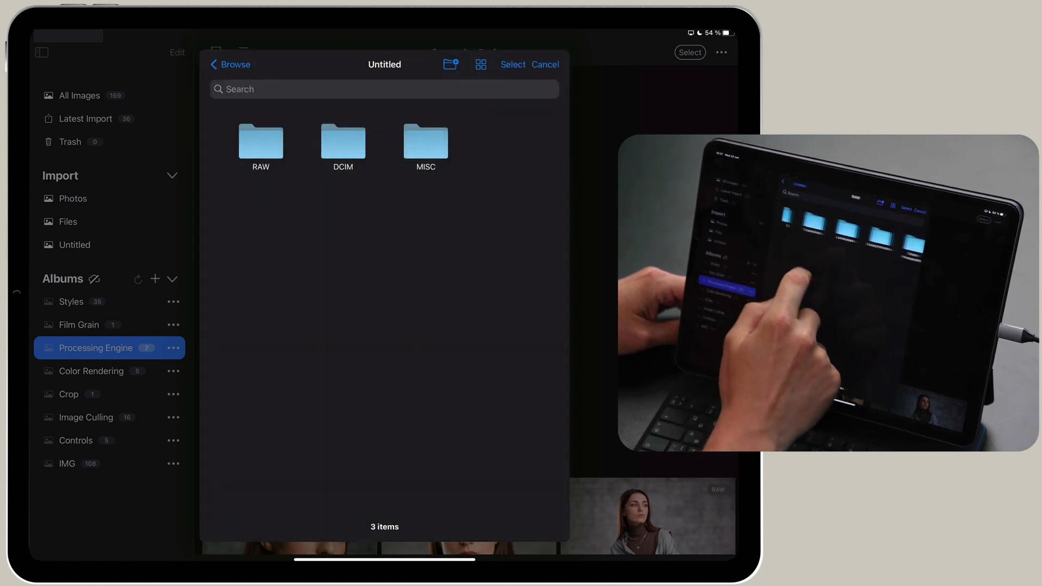
{"action": "left_click", "coordinate": [261, 142]}
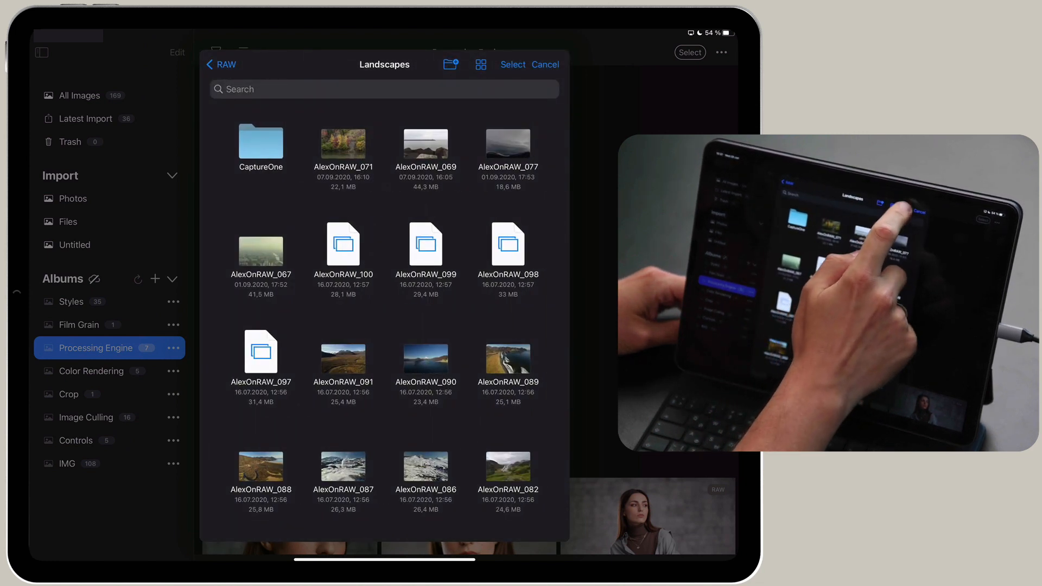
{"action": "left_click", "coordinate": [277, 65]}
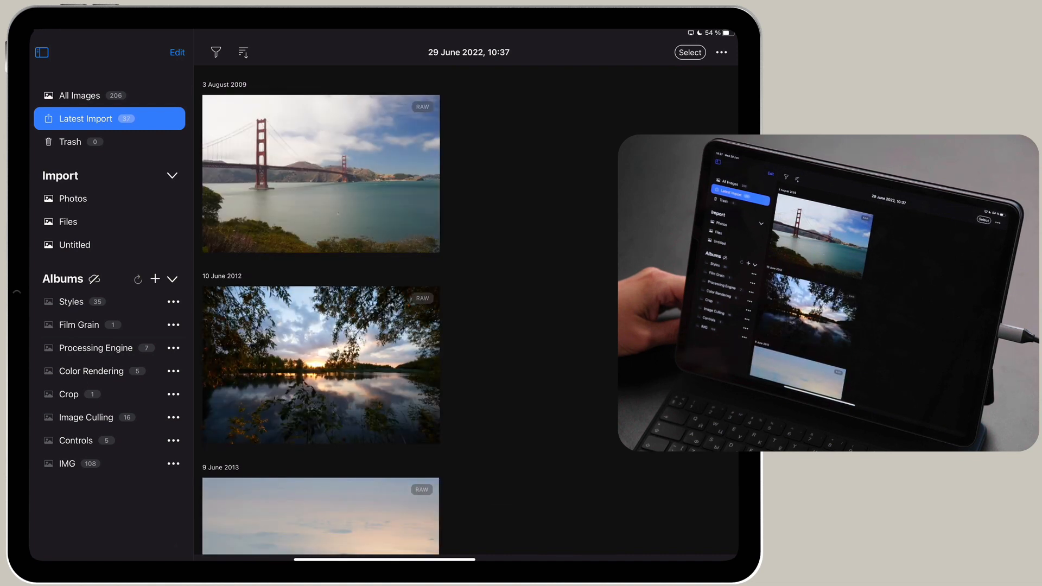
Step: Create a new album named Landscapes
{"action": "left_click", "coordinate": [154, 279]}
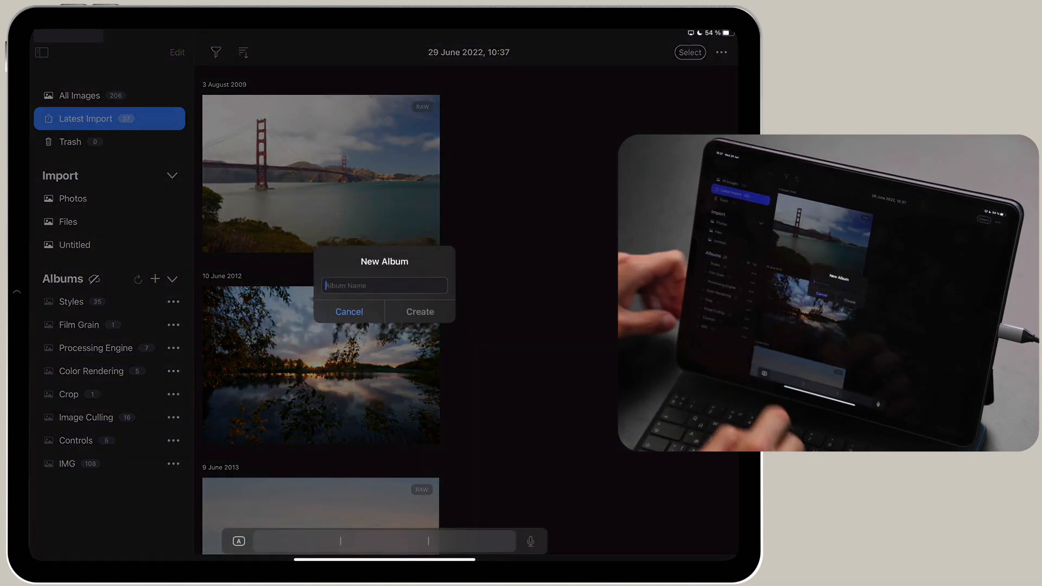
{"action": "type", "text": "Landscapes"}
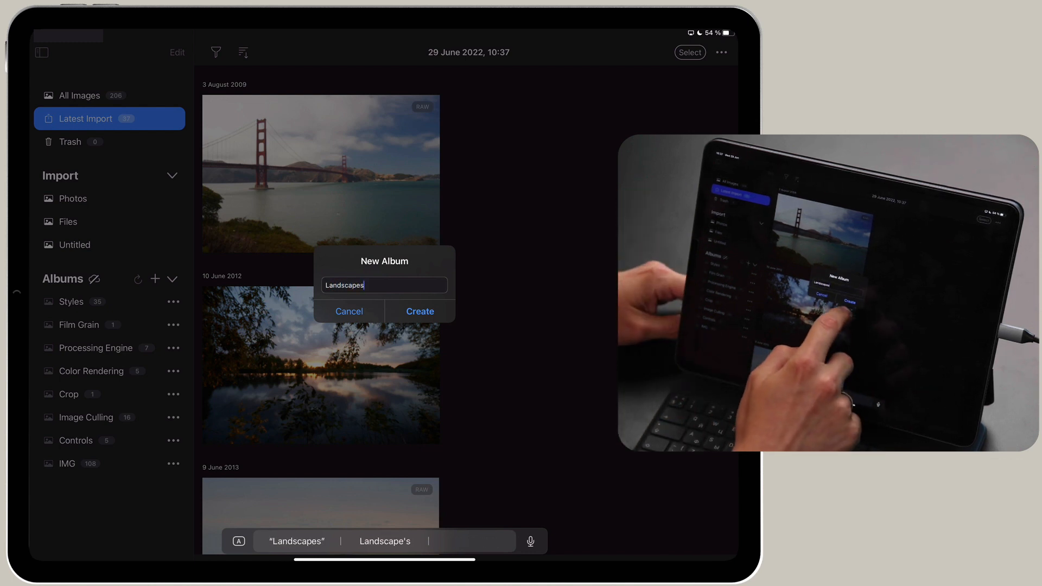
{"action": "left_click", "coordinate": [419, 312]}
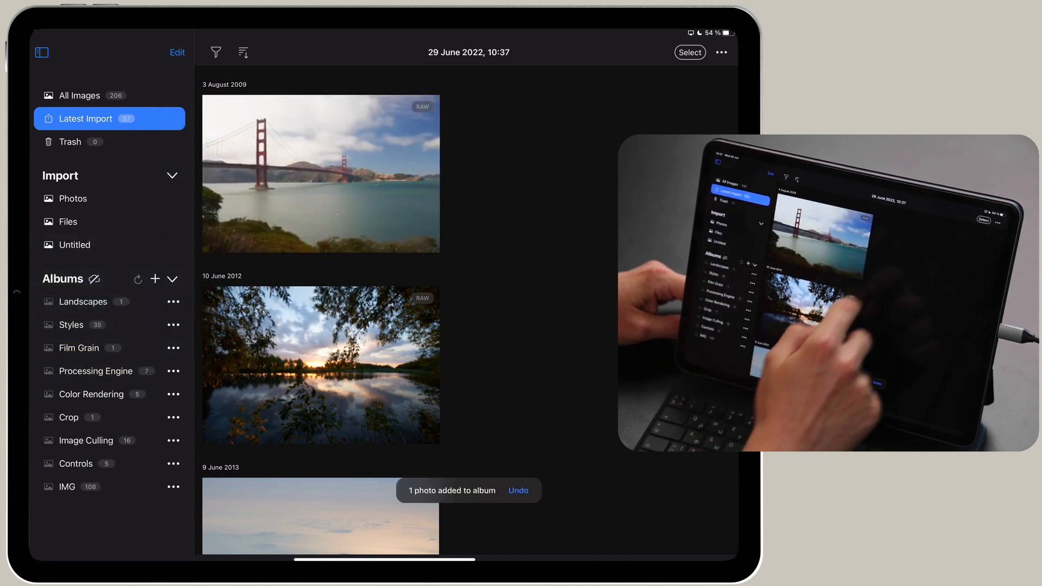
Step: Add four selected photos to the Landscapes album and open one for editing
{"action": "left_click", "coordinate": [690, 52]}
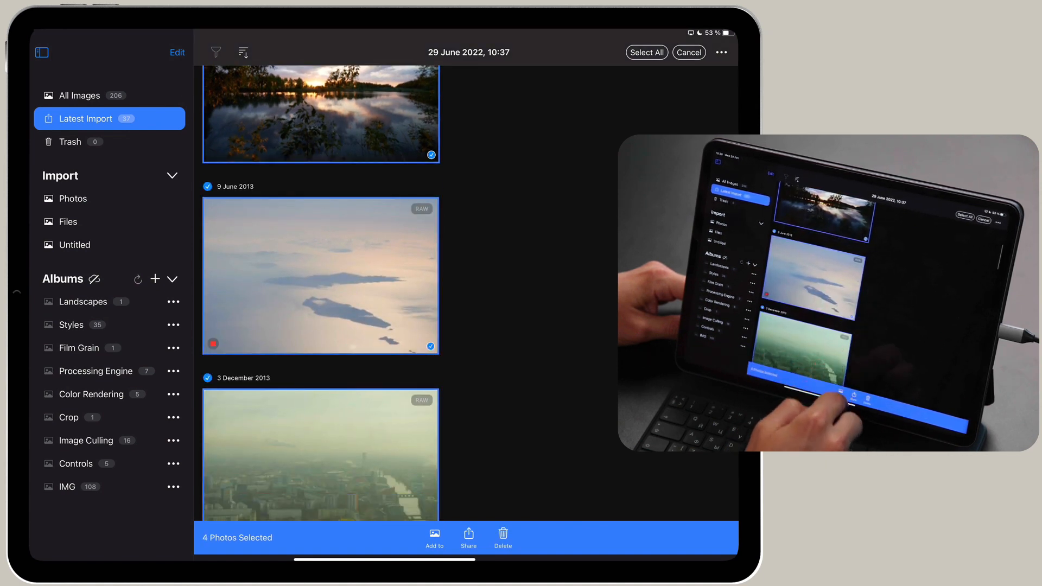
{"action": "left_click", "coordinate": [434, 533]}
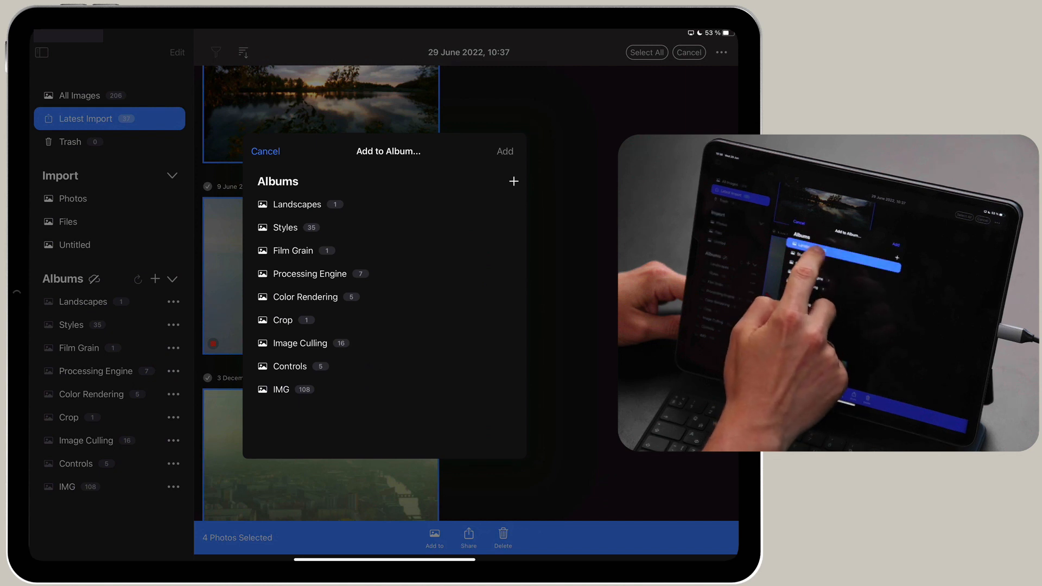
{"action": "left_click", "coordinate": [296, 204]}
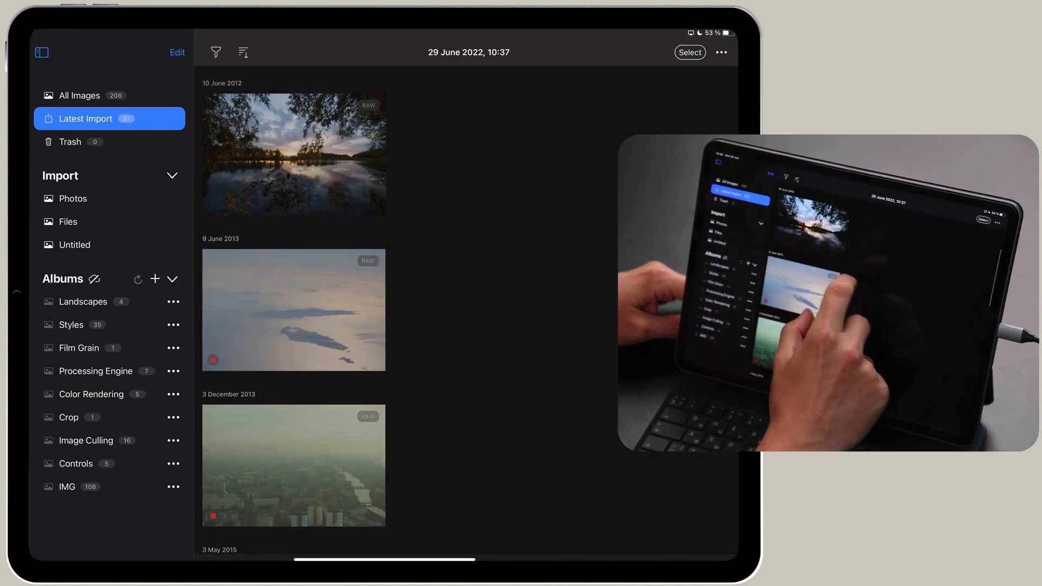
{"action": "double_click", "coordinate": [293, 310]}
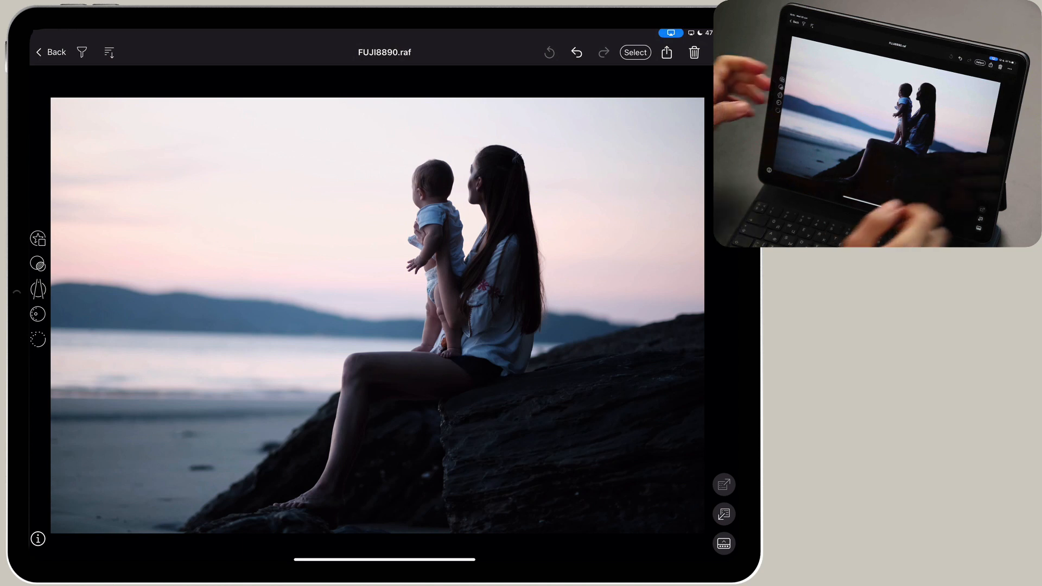
Step: Warm the beach photo's white balance and lower the lake photo's HDR Highlight −49 and White −29
{"action": "left_click", "coordinate": [39, 315]}
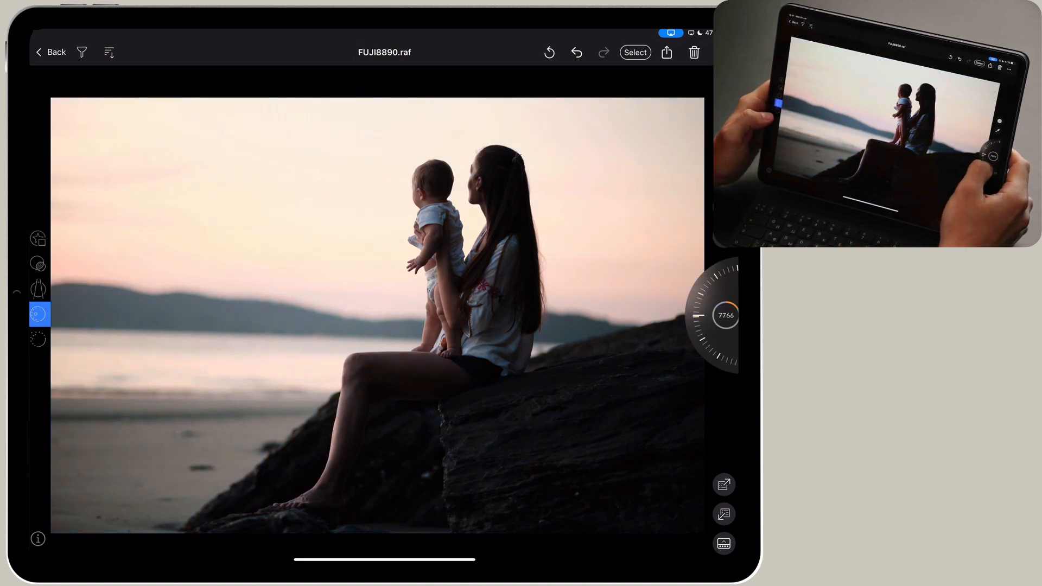
{"action": "left_click", "coordinate": [38, 313]}
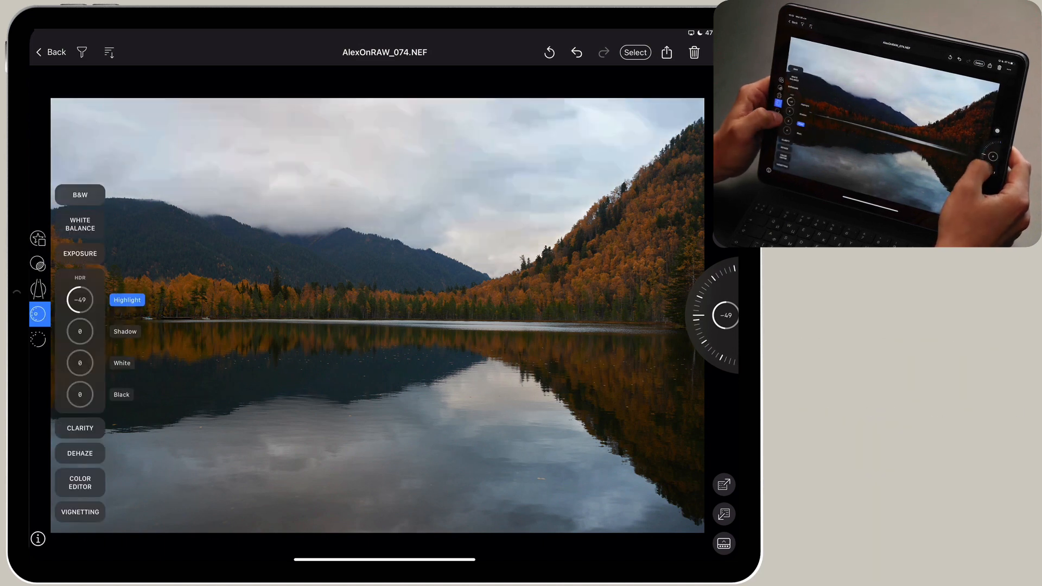
{"action": "left_click", "coordinate": [122, 362]}
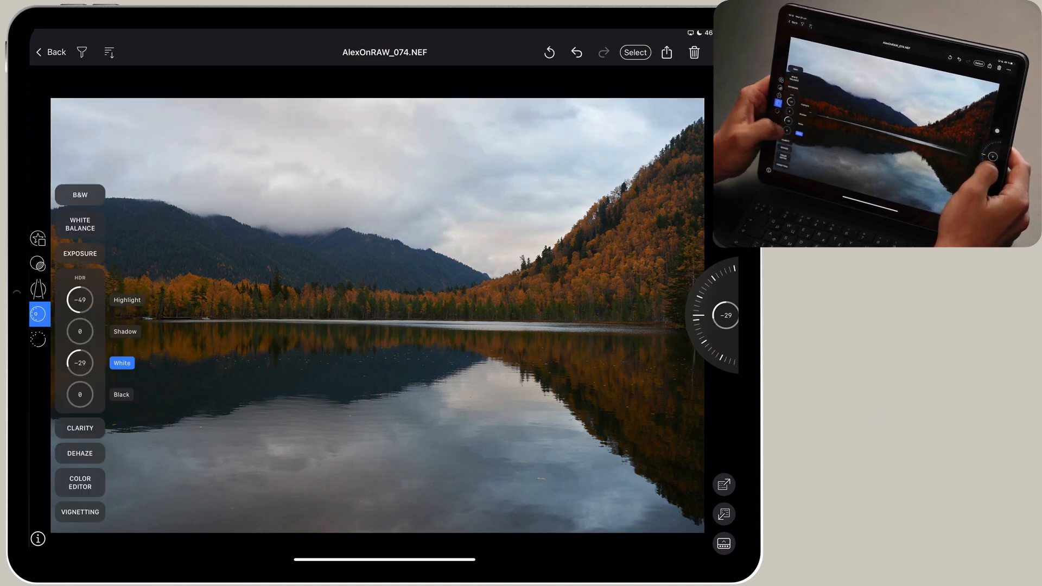
{"action": "left_click", "coordinate": [121, 395]}
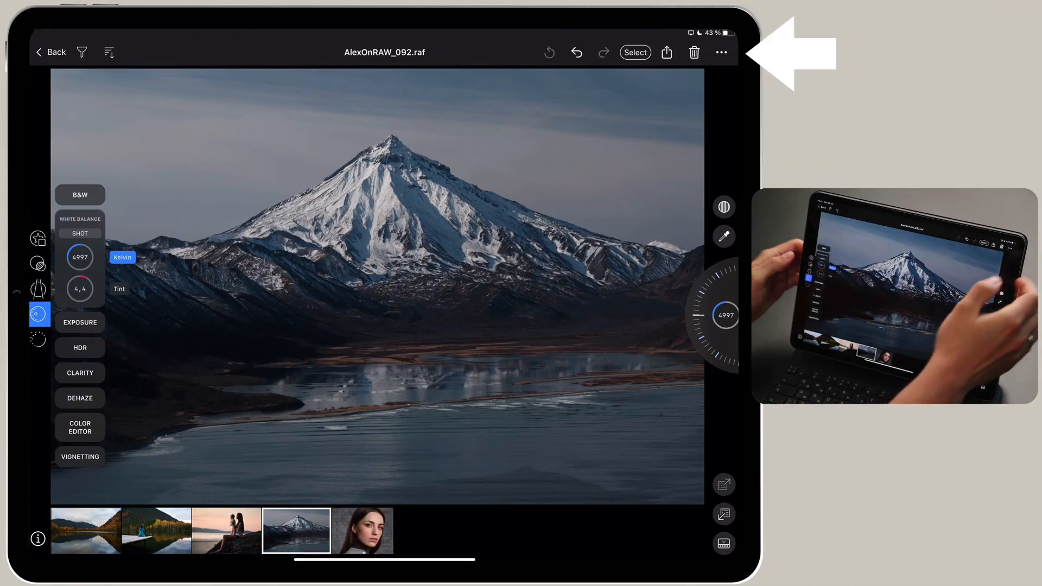
Step: Move the tools to the right side and give the mountain photo a warmer, pinker white balance
{"action": "left_click", "coordinate": [720, 52]}
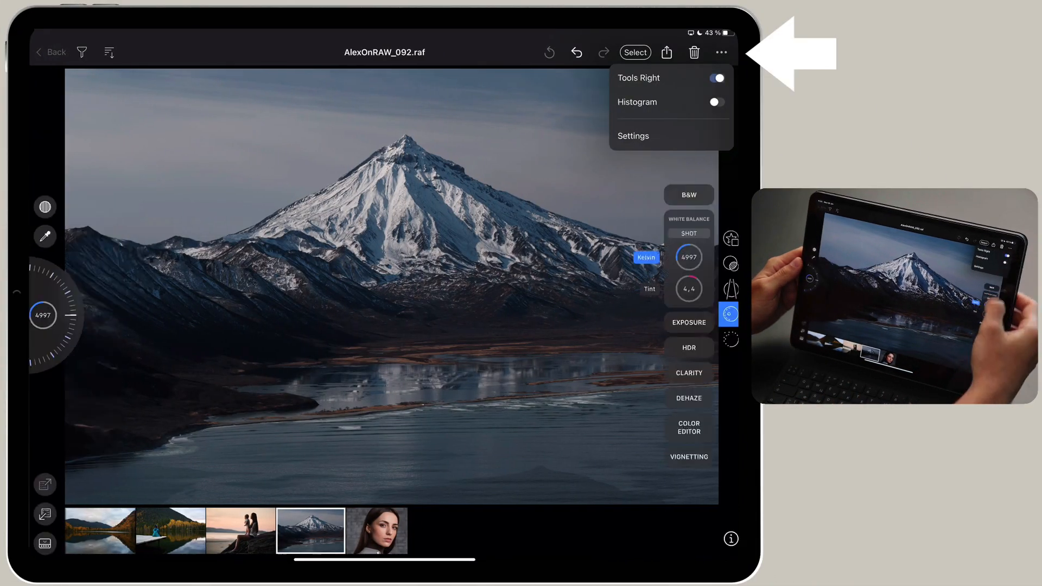
{"action": "left_click", "coordinate": [721, 52]}
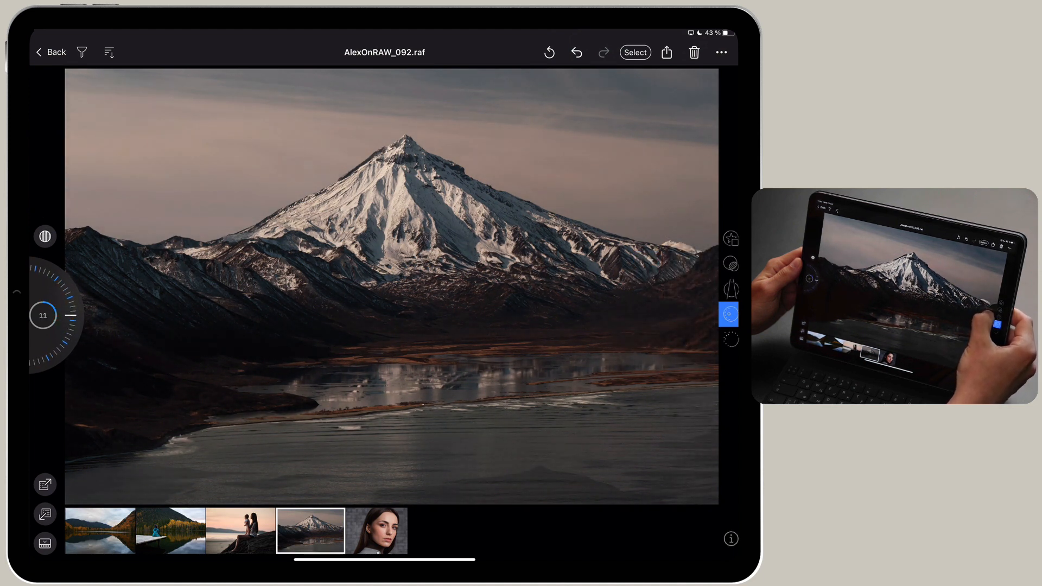
{"action": "left_click", "coordinate": [729, 315]}
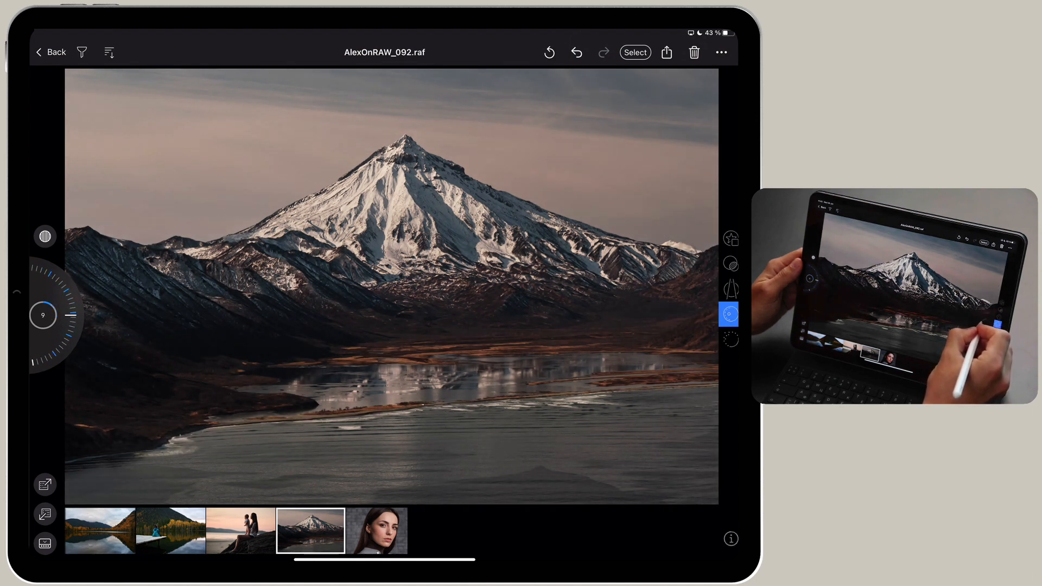
{"action": "left_click", "coordinate": [730, 314]}
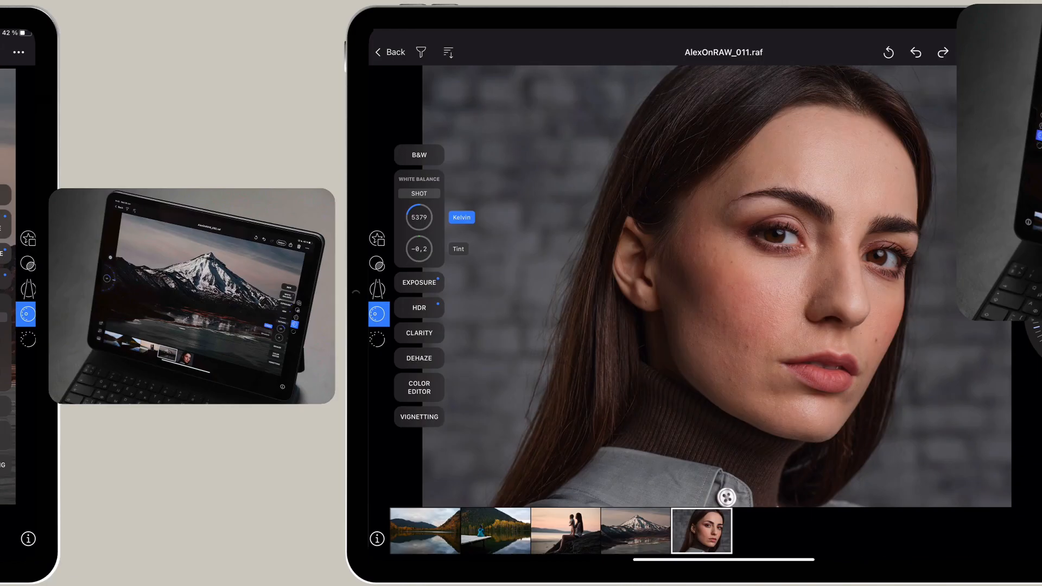
Step: Zoom into the portrait's eye, switch to the beach photo and show its histogram
{"action": "double_click", "coordinate": [717, 285]}
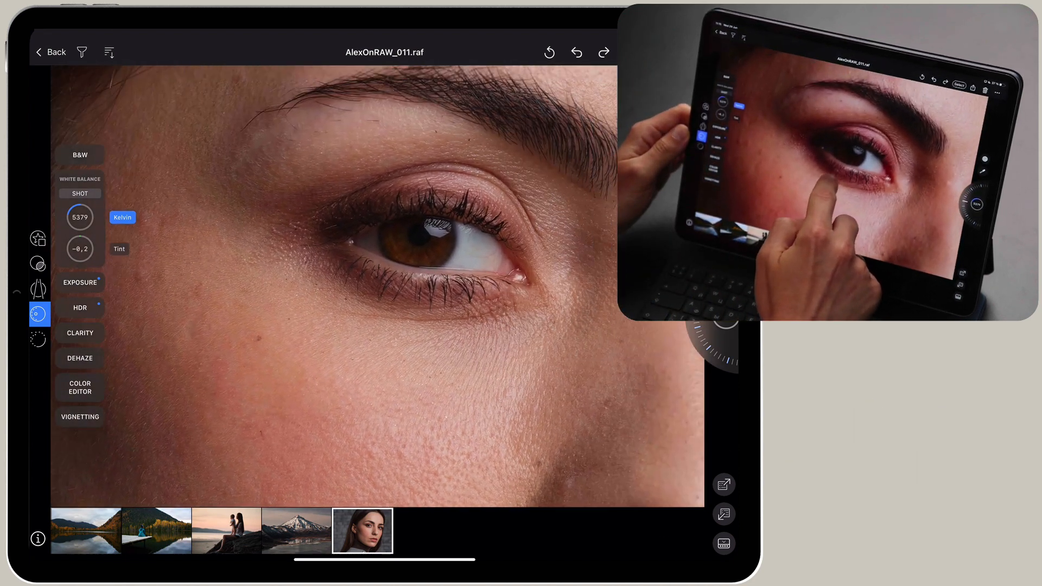
{"action": "left_click", "coordinate": [226, 534]}
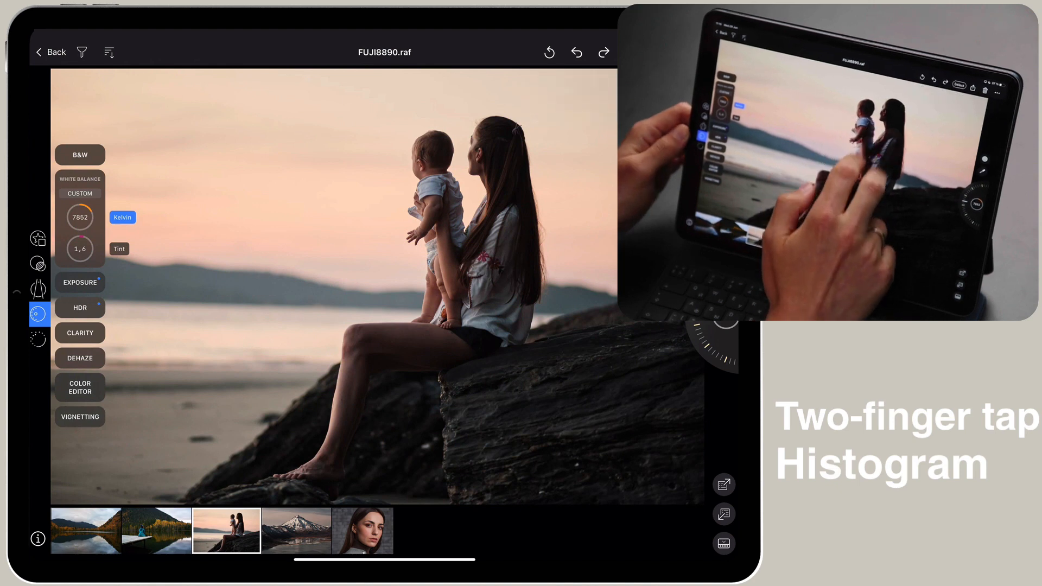
{"action": "double_click", "coordinate": [79, 217]}
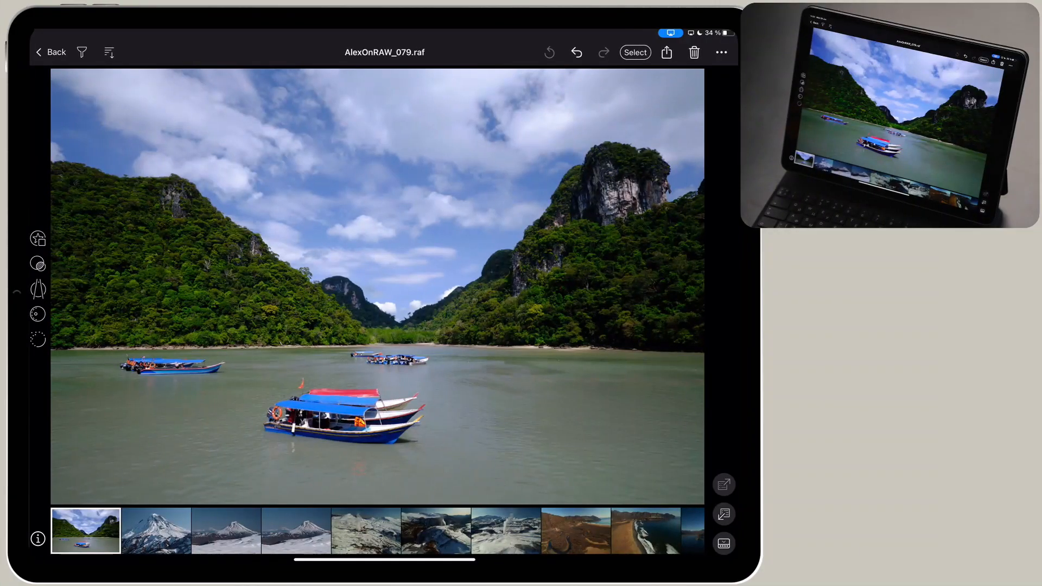
Step: Tag the lake-with-boats and snowy volcano photos green, advancing between them
{"action": "left_click", "coordinate": [38, 237]}
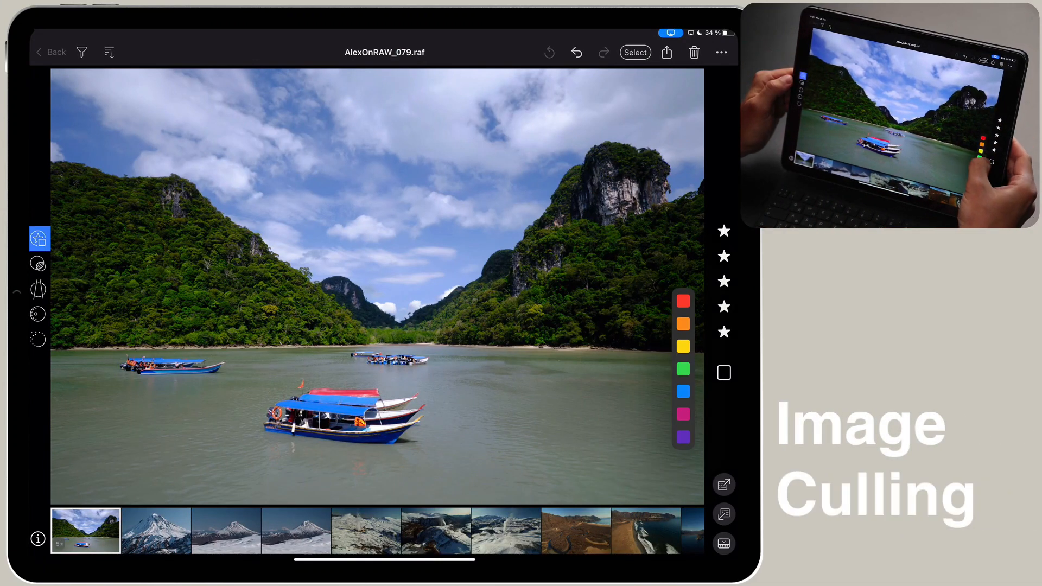
{"action": "left_click", "coordinate": [682, 369]}
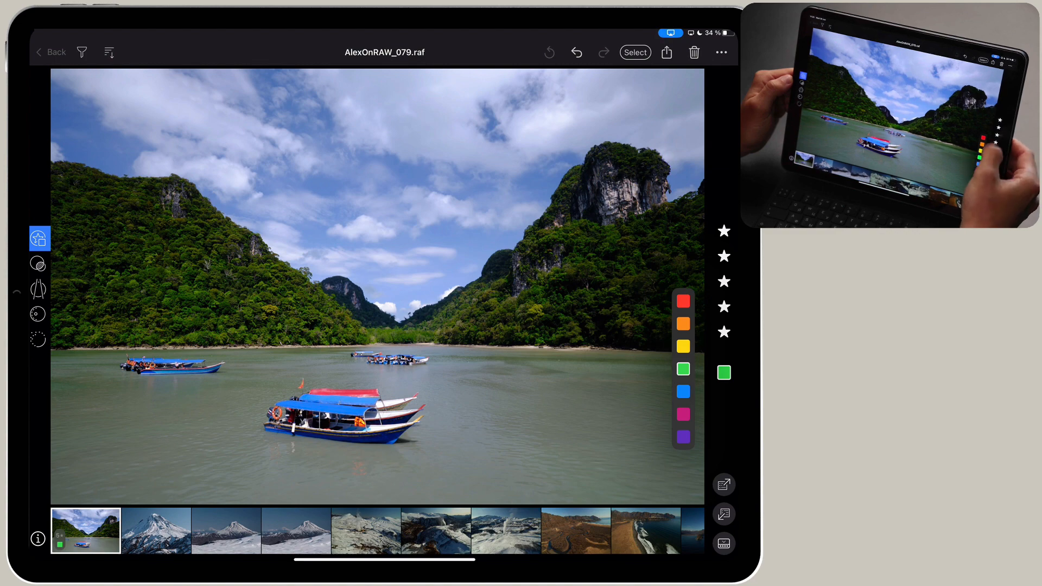
{"action": "left_click", "coordinate": [723, 373]}
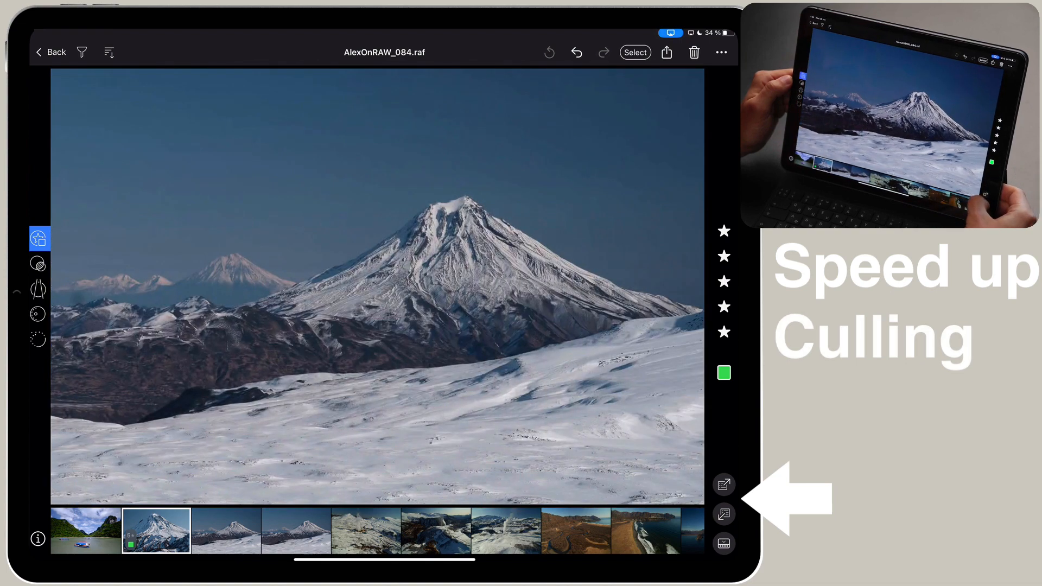
{"action": "left_click", "coordinate": [226, 529]}
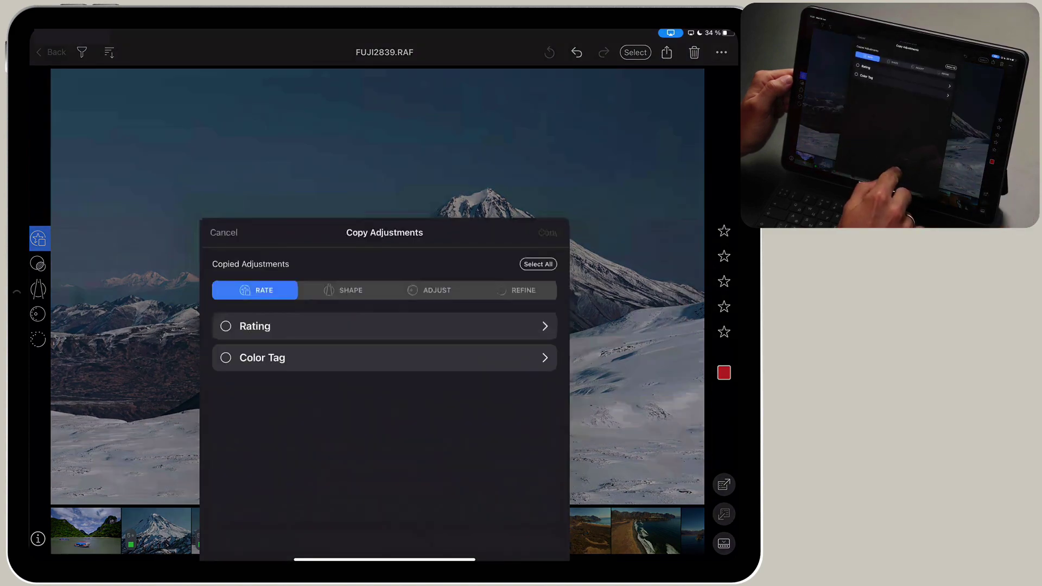
Step: Copy the Rating adjustment from FUJI2839.RAF and move to the next photo
{"action": "left_click", "coordinate": [225, 325]}
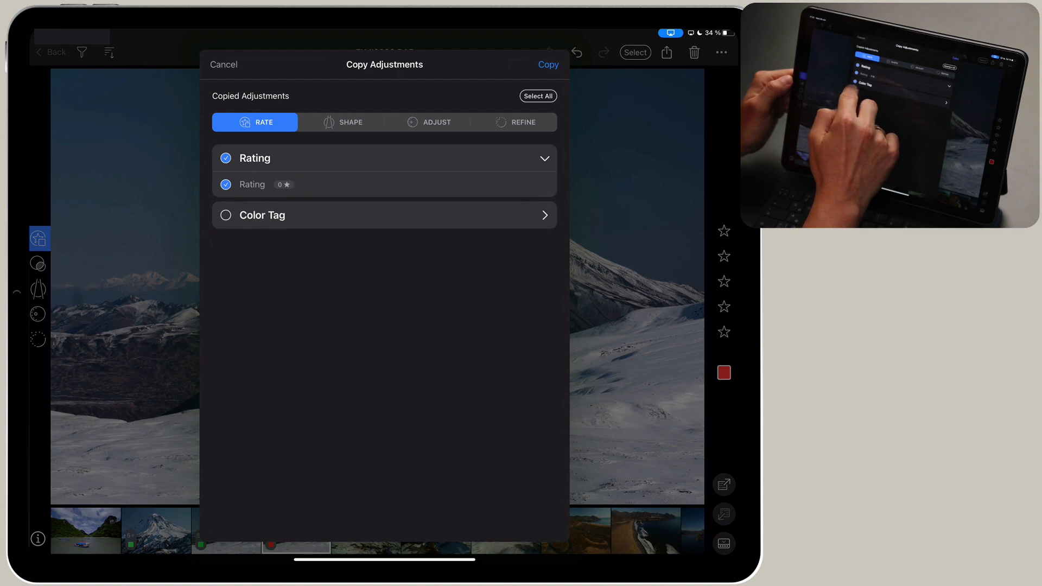
{"action": "left_click", "coordinate": [223, 65]}
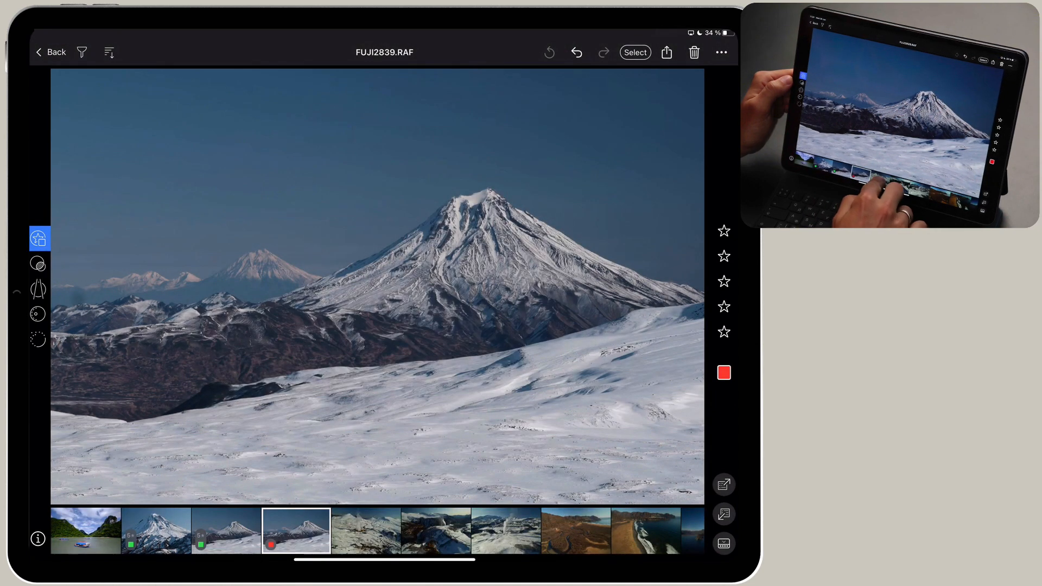
{"action": "left_click", "coordinate": [365, 544]}
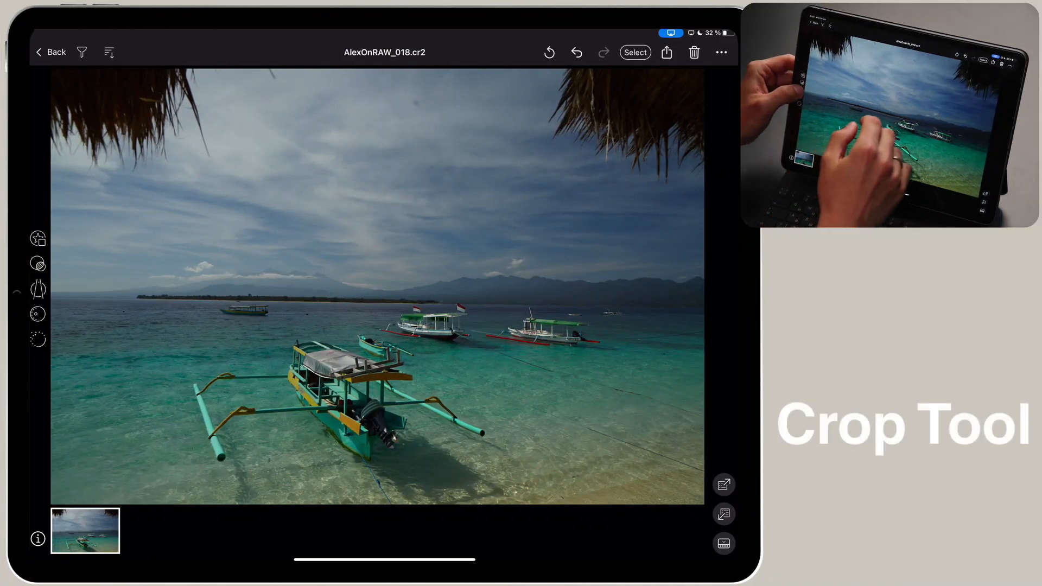
Step: Crop the beach photo square around the outrigger boat with rotation -0.2 and apply it
{"action": "left_click", "coordinate": [38, 290]}
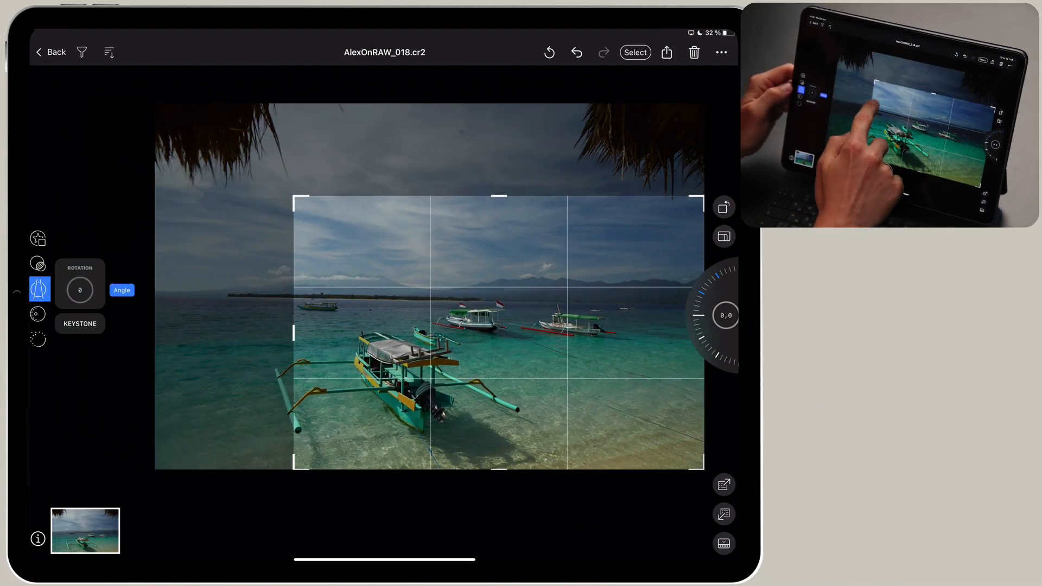
{"action": "left_click", "coordinate": [723, 237]}
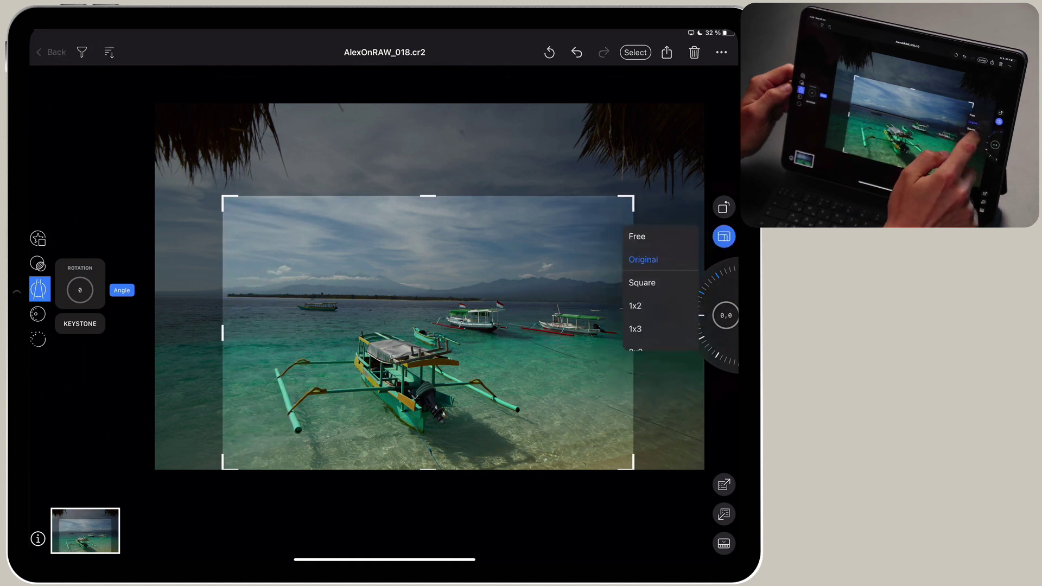
{"action": "left_click", "coordinate": [643, 282]}
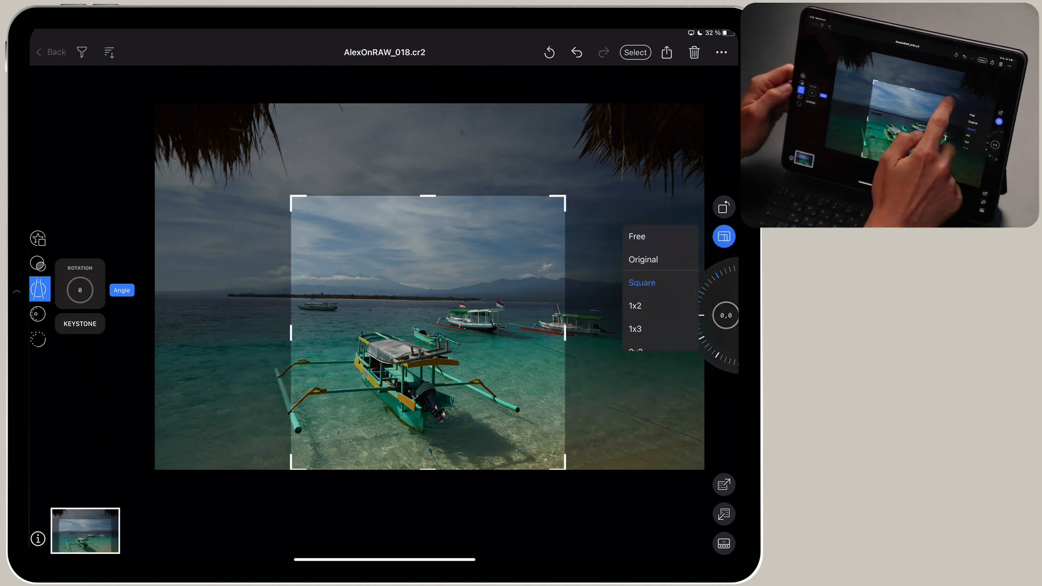
{"action": "left_click", "coordinate": [642, 282]}
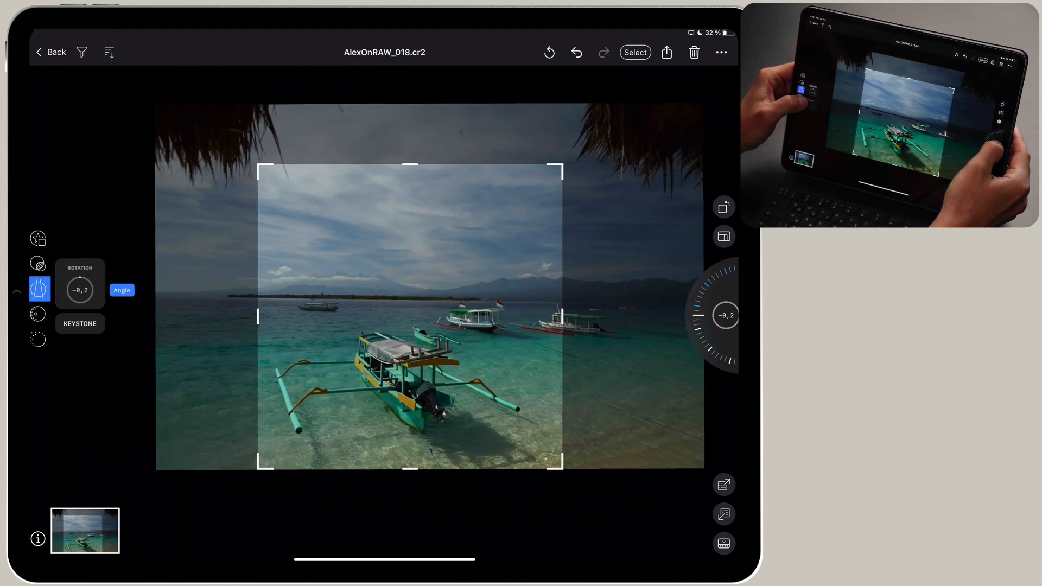
{"action": "left_click", "coordinate": [79, 323]}
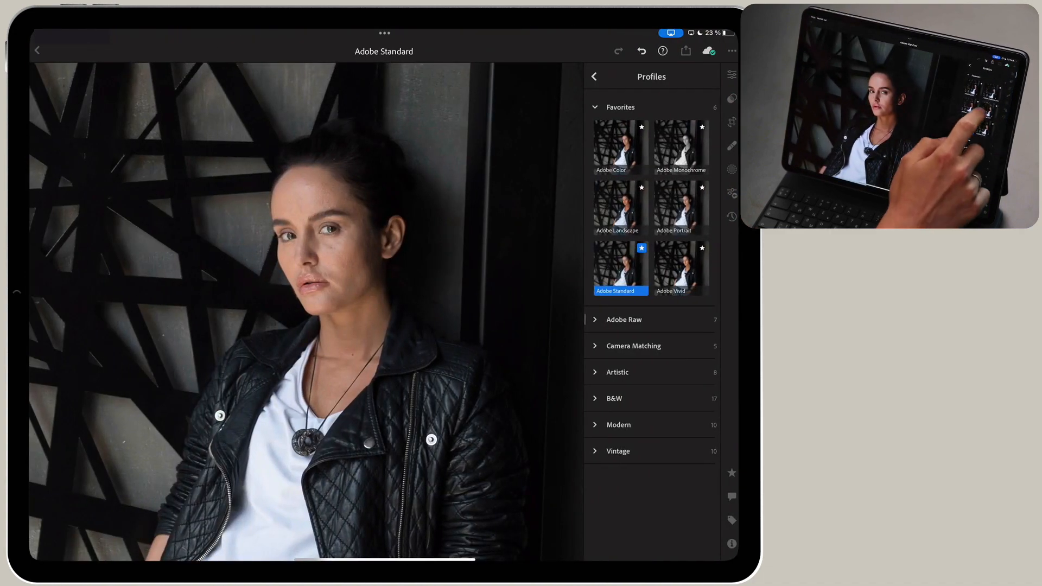
Step: Apply the Adobe Landscape profile to the leather-jacket portrait
{"action": "left_click", "coordinate": [620, 204]}
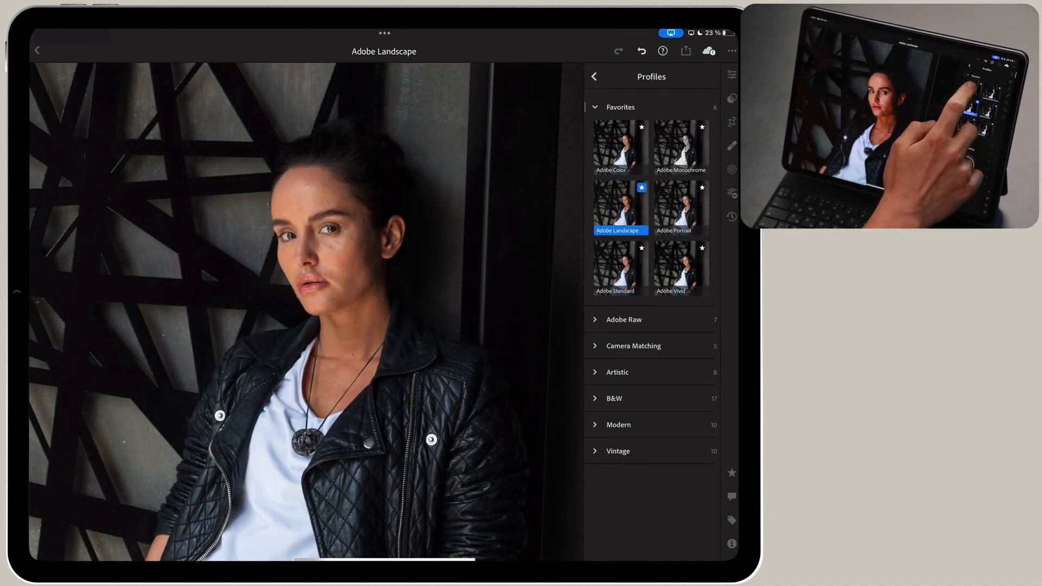
{"action": "left_click", "coordinate": [681, 264]}
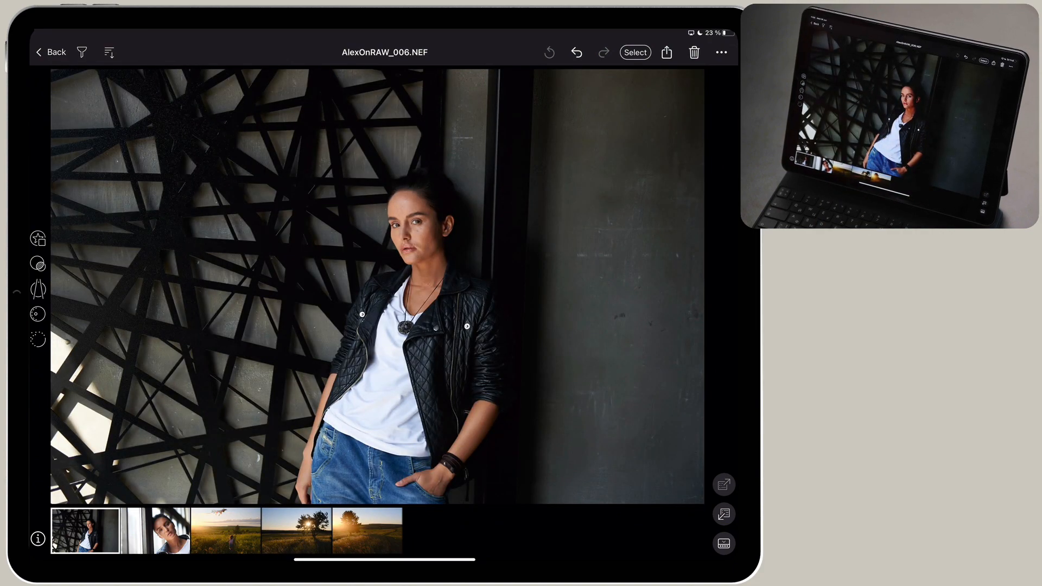
Step: Open the AlexOnRAW_006.NEF full-length portrait from the filmstrip
{"action": "left_click", "coordinate": [366, 536]}
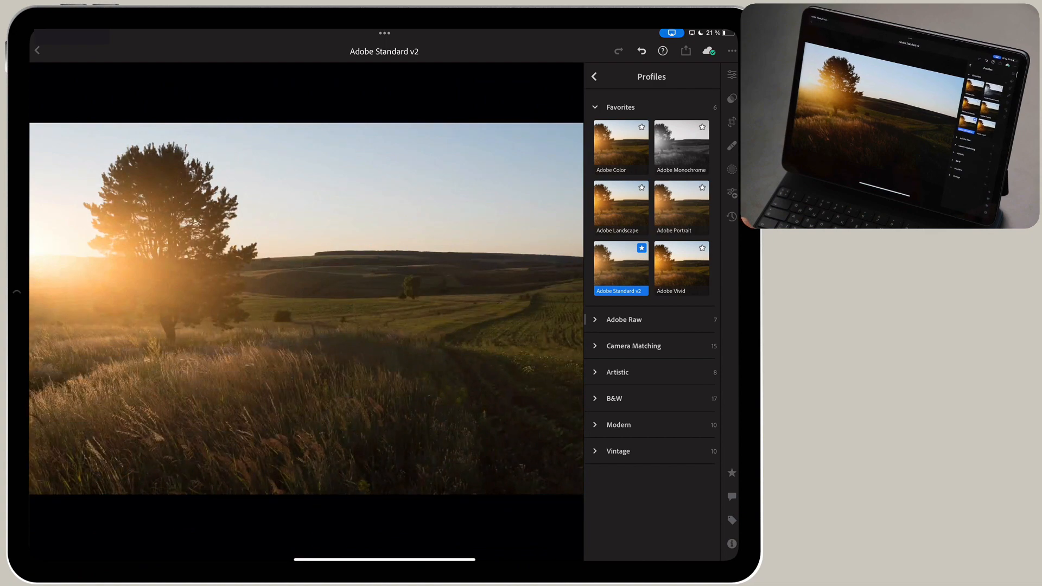
Step: Try the Adobe Portrait profile on the sunset tree photo, then settle on Adobe Vivid
{"action": "left_click", "coordinate": [37, 50]}
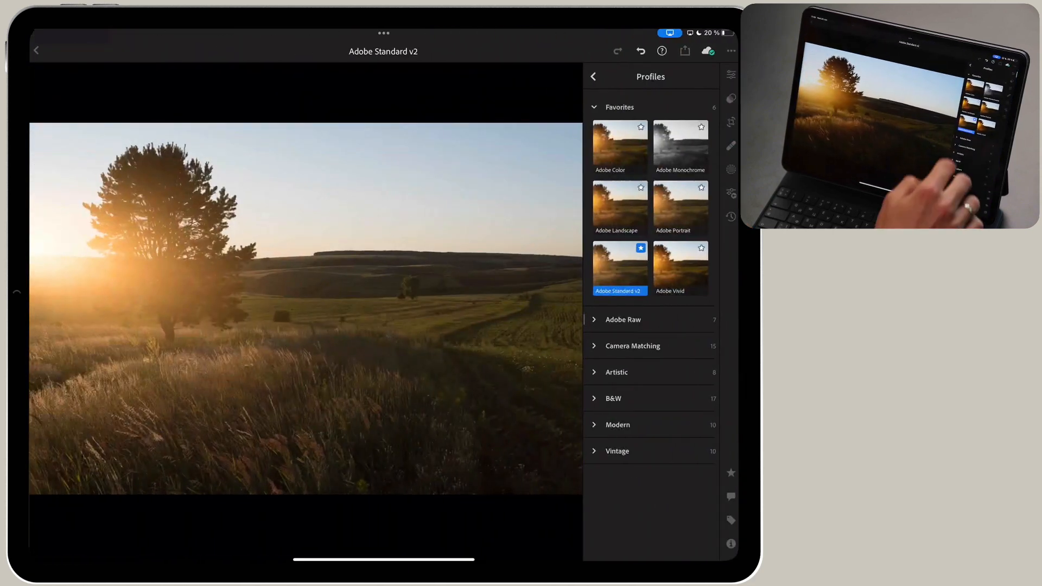
{"action": "left_click", "coordinate": [681, 206]}
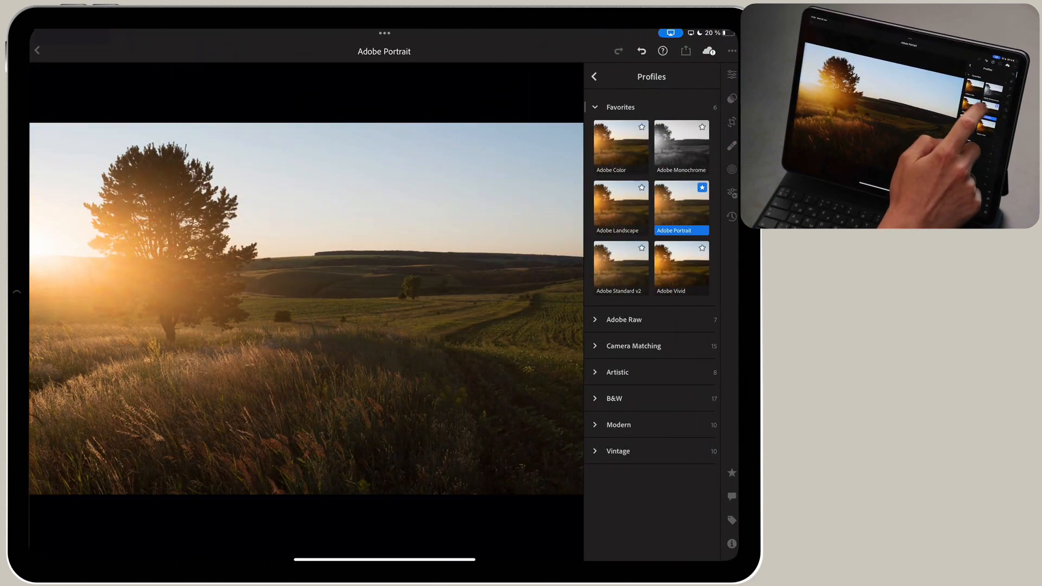
{"action": "left_click", "coordinate": [682, 267]}
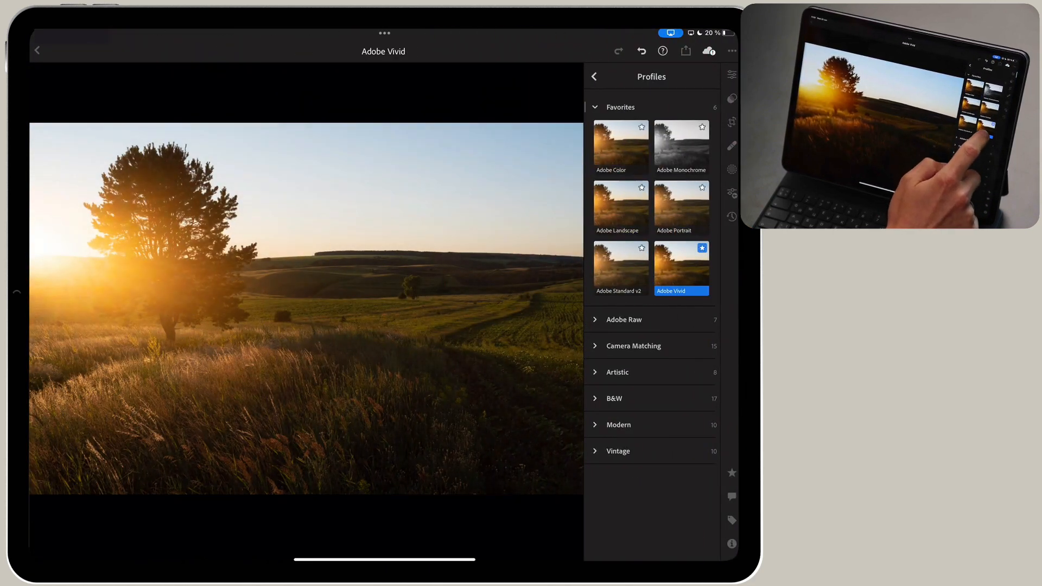
{"action": "left_click", "coordinate": [620, 264]}
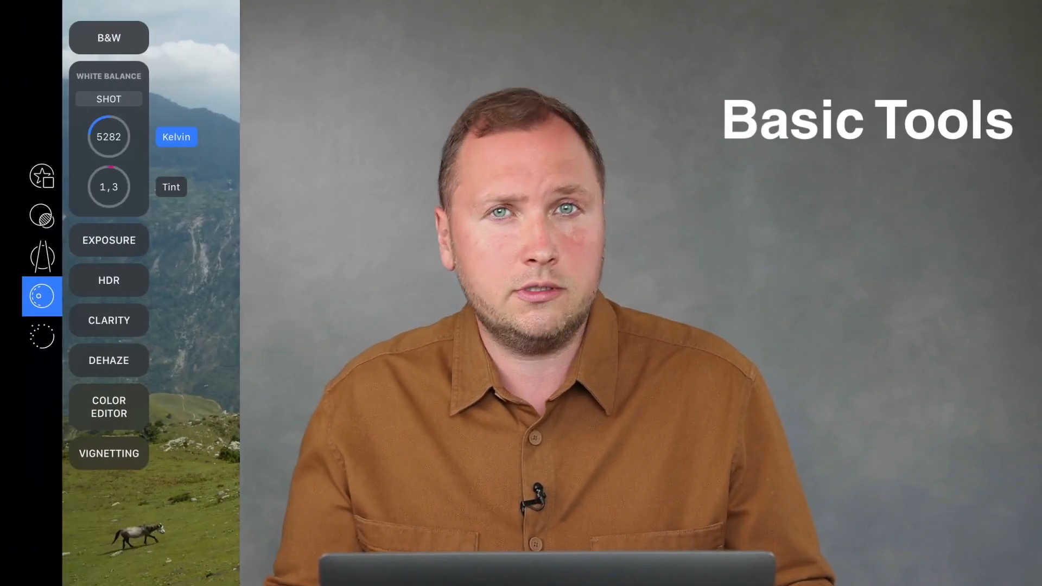
Step: Expand the White Balance, Exposure and Clarity groups, leaving Clarity and Structure at 0
{"action": "left_click", "coordinate": [109, 240]}
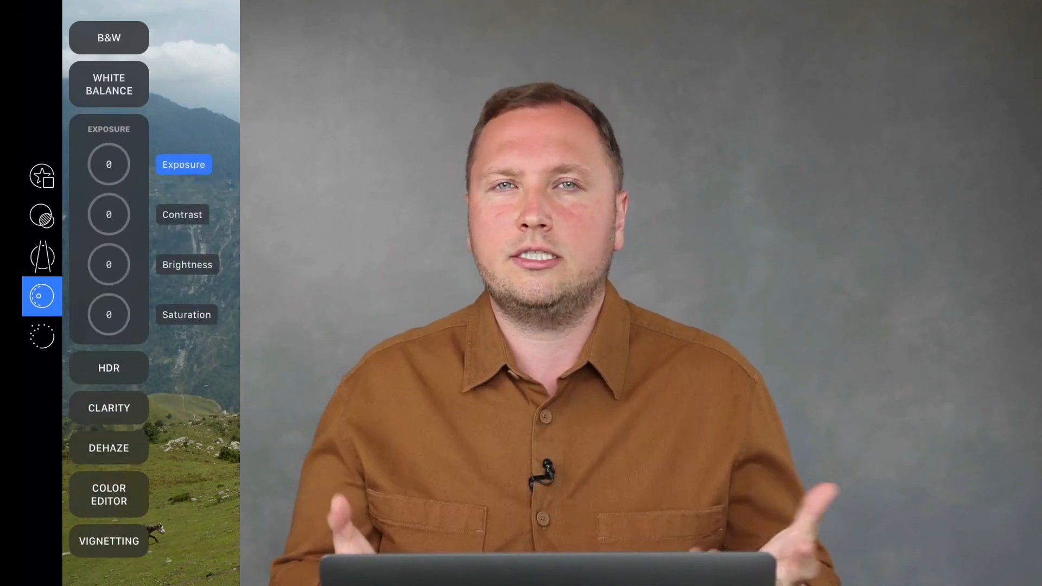
{"action": "left_click", "coordinate": [108, 407]}
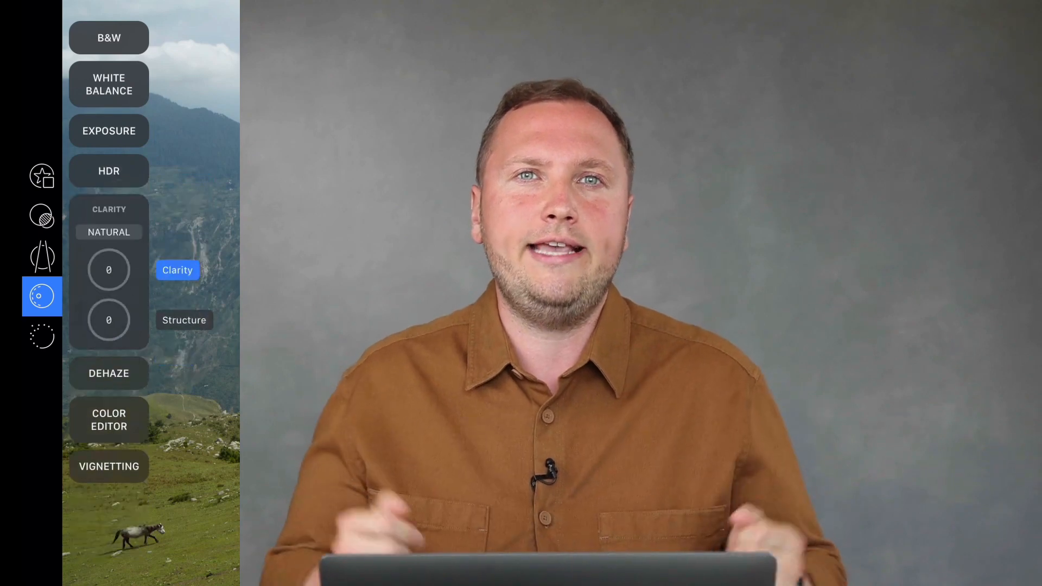
{"action": "left_click", "coordinate": [109, 418]}
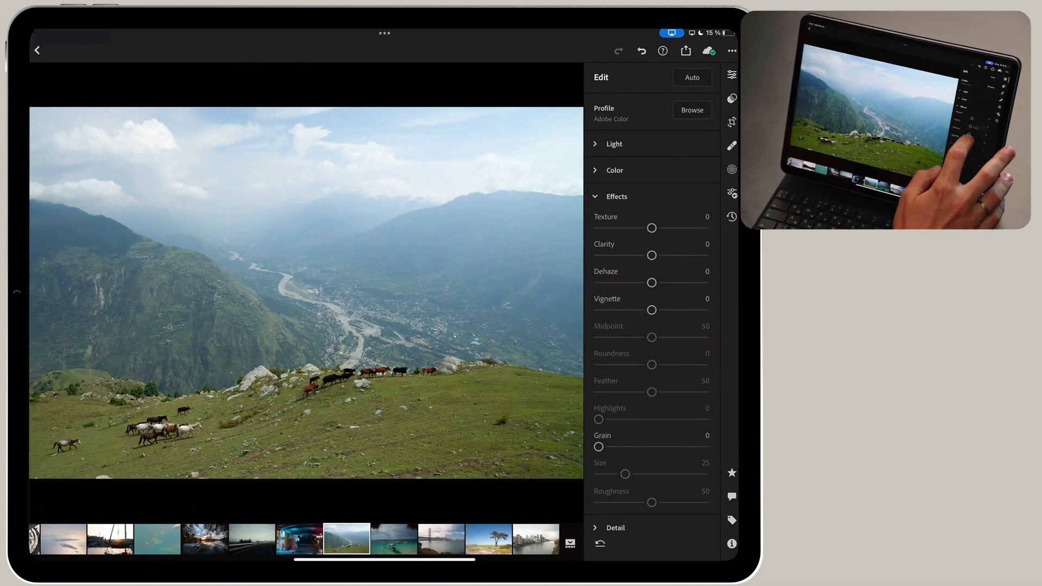
Step: Push Dehaze on the horse valley photo up to +65, then ease it back to +13
{"action": "left_click_drag", "start_coordinate": [652, 282], "coordinate": [686, 282]}
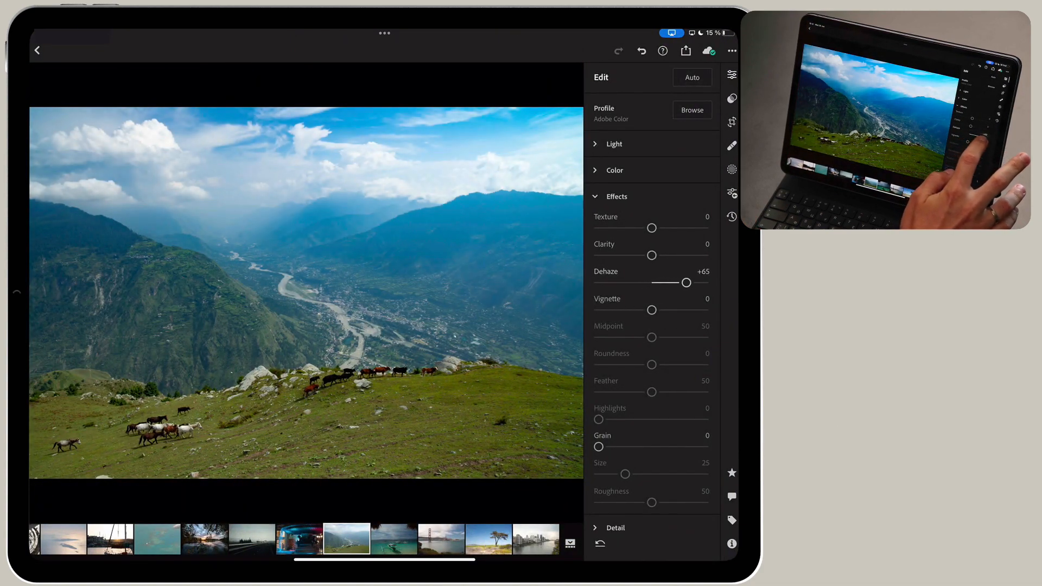
{"action": "left_click_drag", "start_coordinate": [686, 282], "coordinate": [657, 282]}
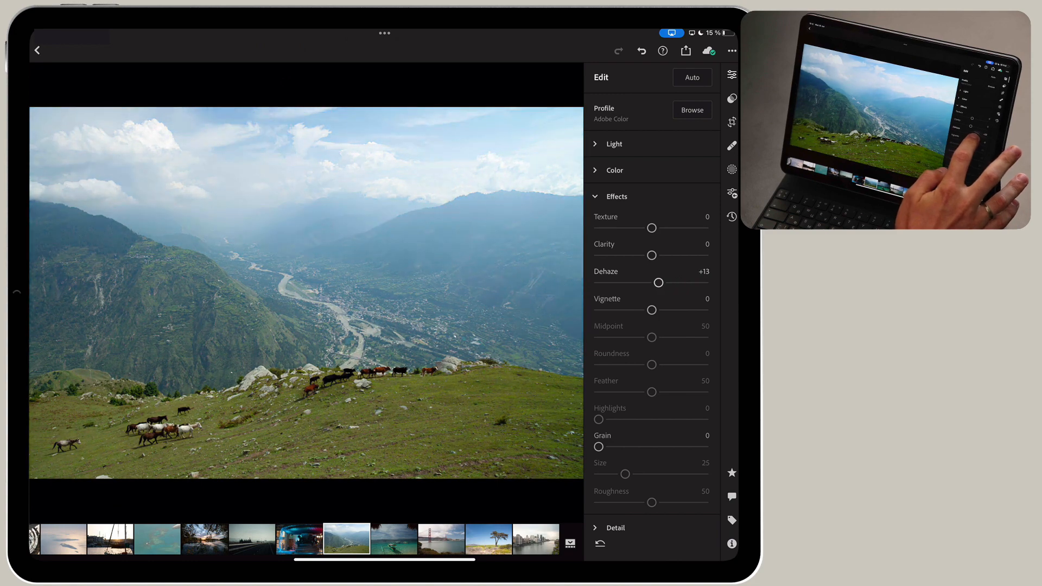
{"action": "left_click_drag", "start_coordinate": [658, 282], "coordinate": [686, 282]}
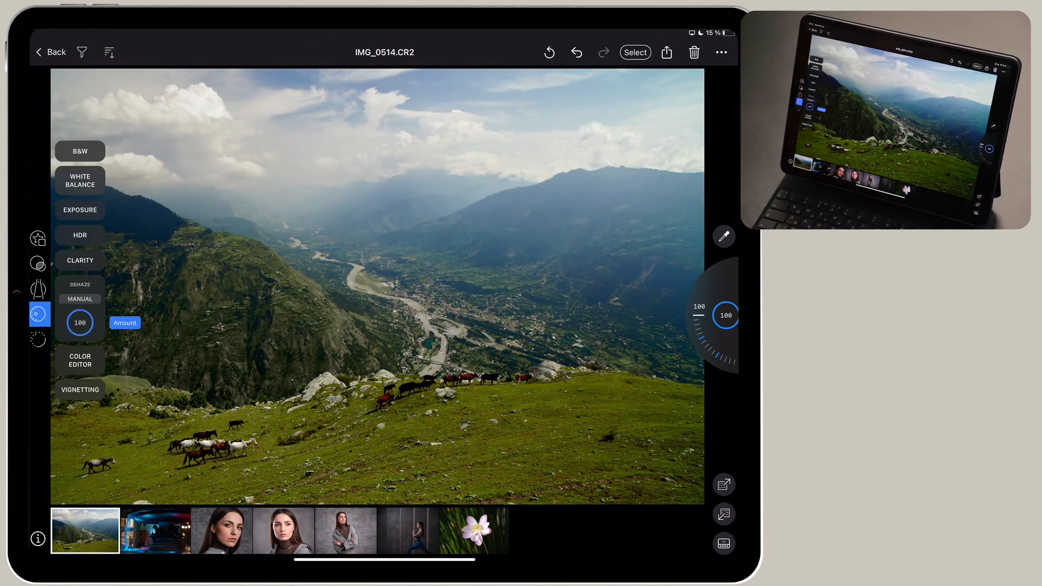
Step: Turn the Dehaze Amount dial to 100 on IMG_0514.CR2
{"action": "left_click", "coordinate": [475, 534]}
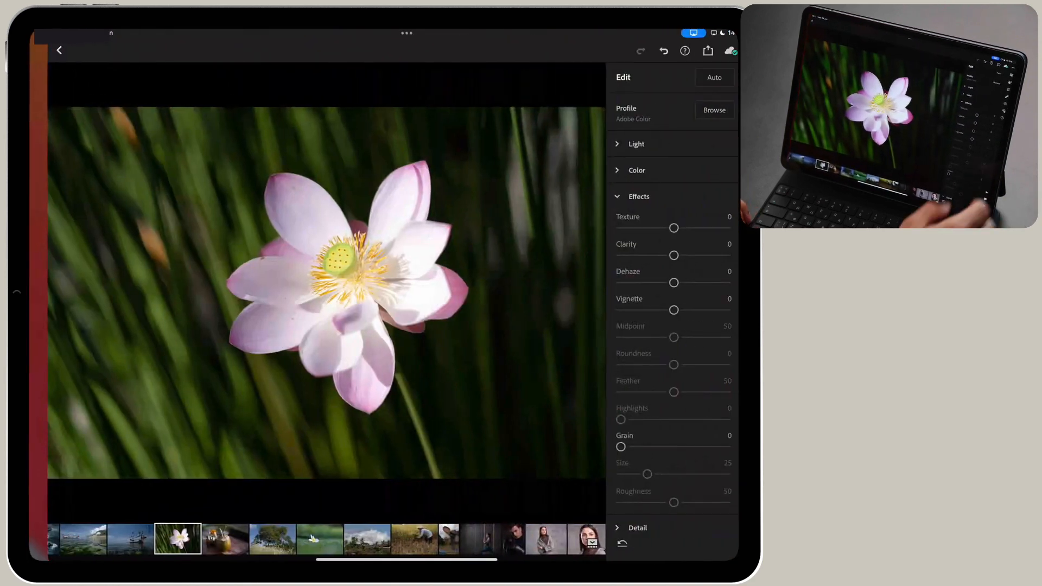
Step: Raise the lotus photo's Clarity slider to +51 in Effects
{"action": "left_click_drag", "start_coordinate": [673, 255], "coordinate": [678, 255]}
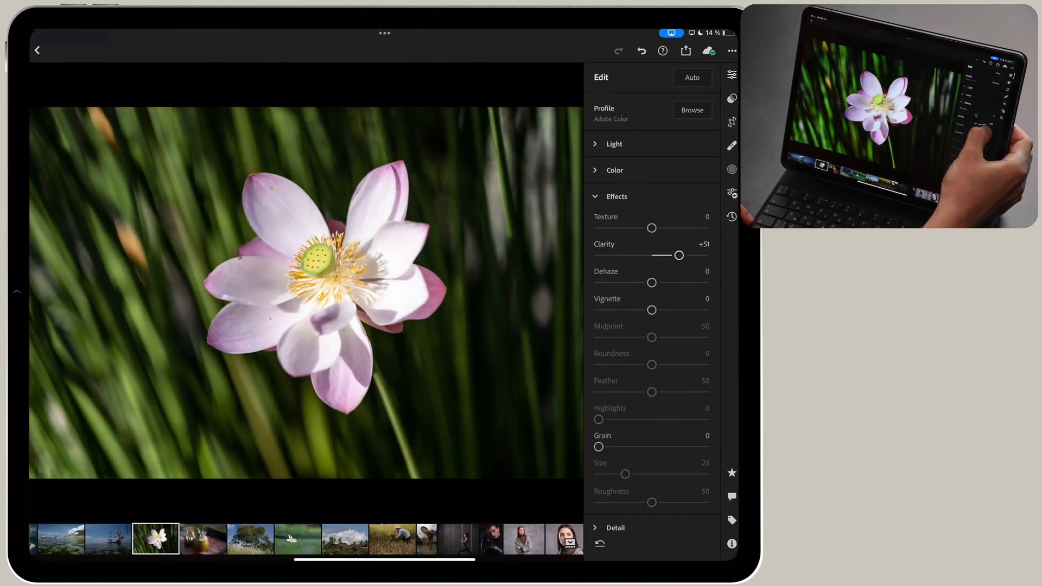
{"action": "left_click_drag", "start_coordinate": [678, 256], "coordinate": [690, 256]}
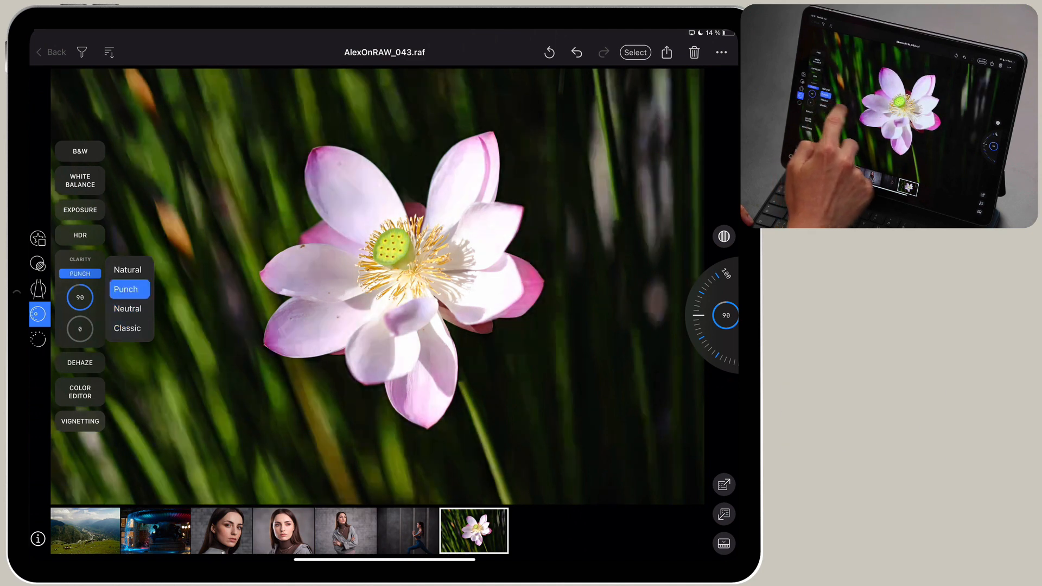
Step: Switch the lotus photo's Clarity method to Punch at strength 90
{"action": "left_click", "coordinate": [128, 269]}
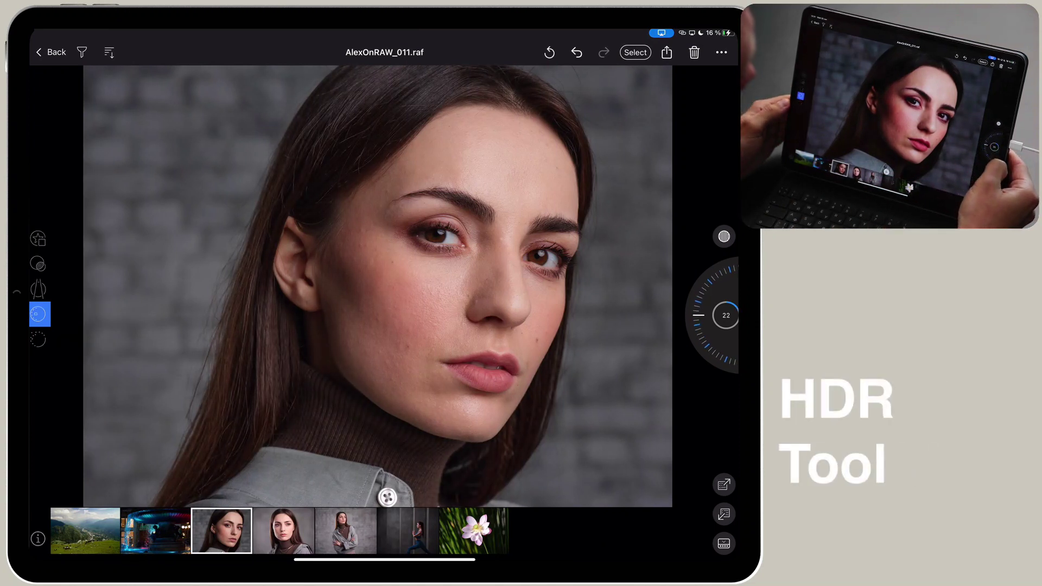
Step: Turn the HDR dial to 22 on the AlexOnRAW_011 portrait
{"action": "left_click_drag", "start_coordinate": [725, 316], "coordinate": [725, 285]}
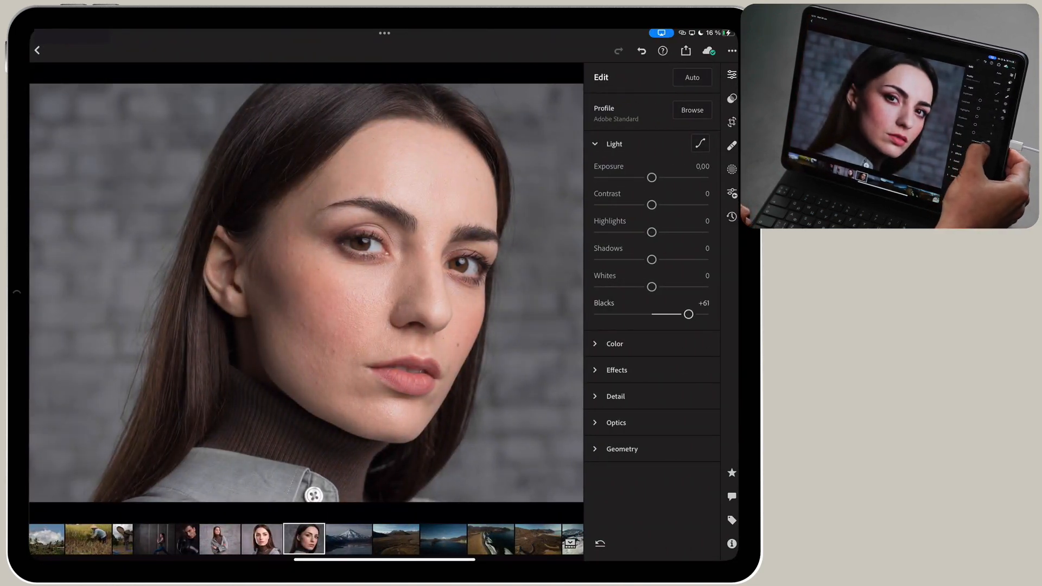
Step: Bring the portrait's Blacks slider down from +61 to about +8
{"action": "left_click_drag", "start_coordinate": [688, 315], "coordinate": [658, 315]}
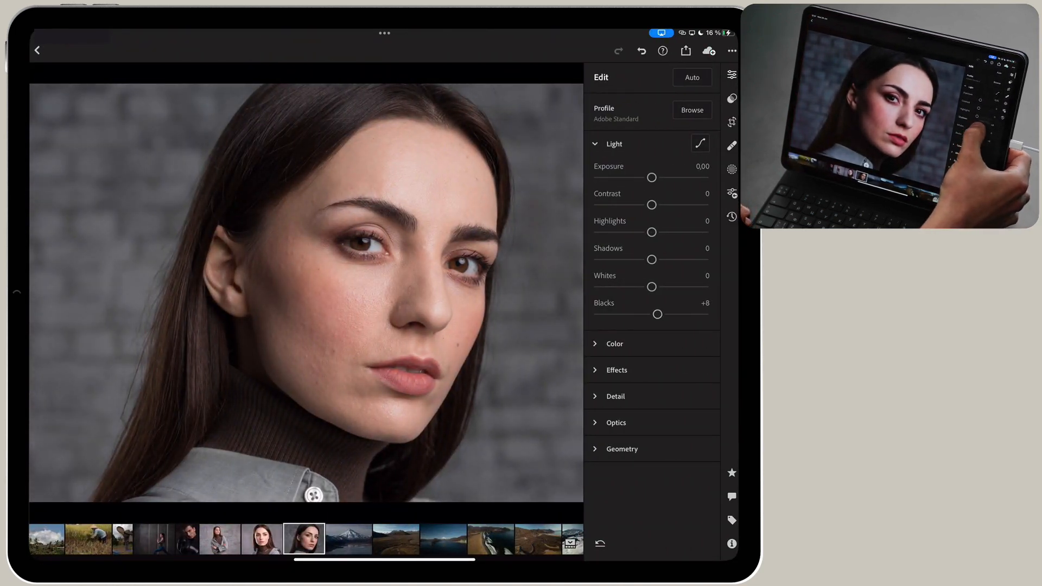
{"action": "left_click_drag", "start_coordinate": [651, 260], "coordinate": [668, 260]}
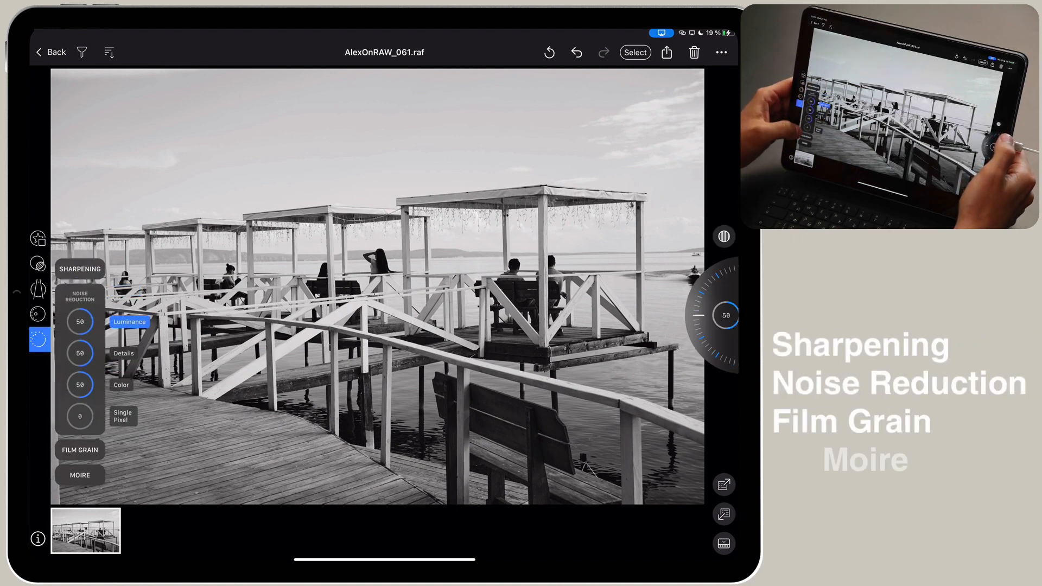
Step: Show the Film Grain settings for the pier photo, with Impact at 0
{"action": "left_click", "coordinate": [79, 475]}
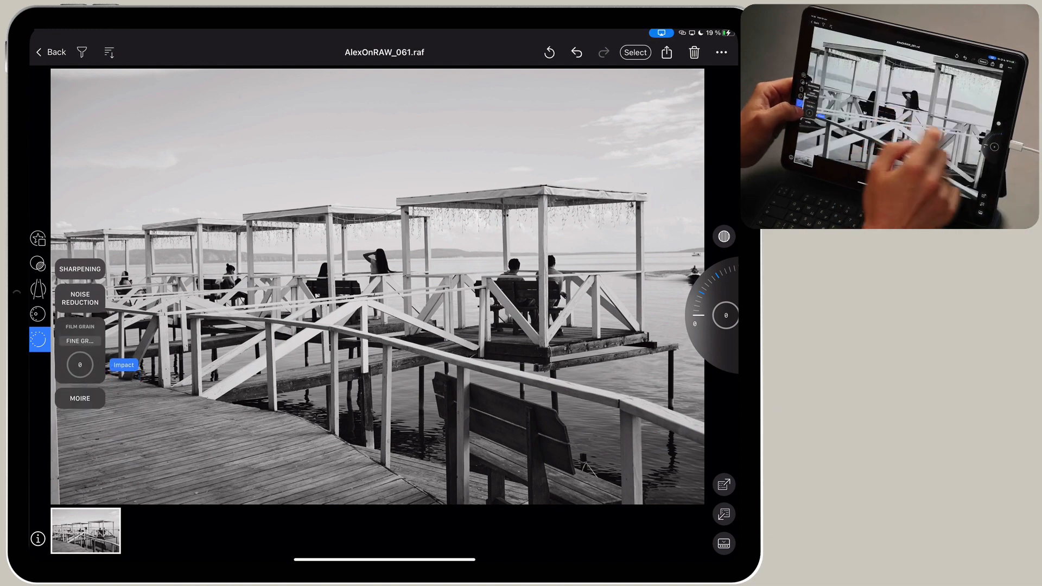
{"action": "left_click", "coordinate": [80, 341]}
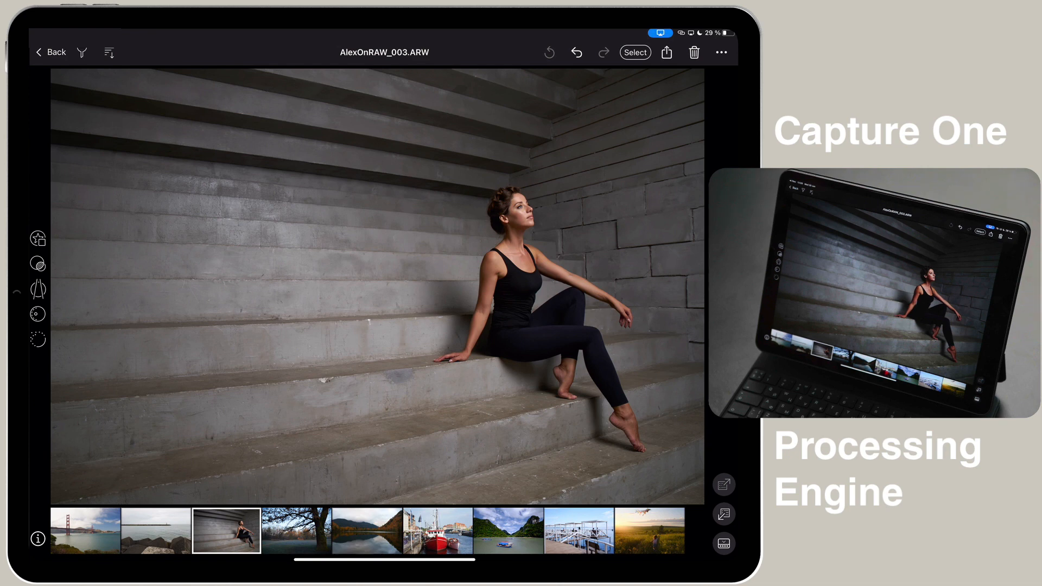
Step: From Pro Color Grading Styles, try P - Gentle Touch, then apply P - Smart Mismatch to the stairs photo
{"action": "left_click", "coordinate": [38, 264]}
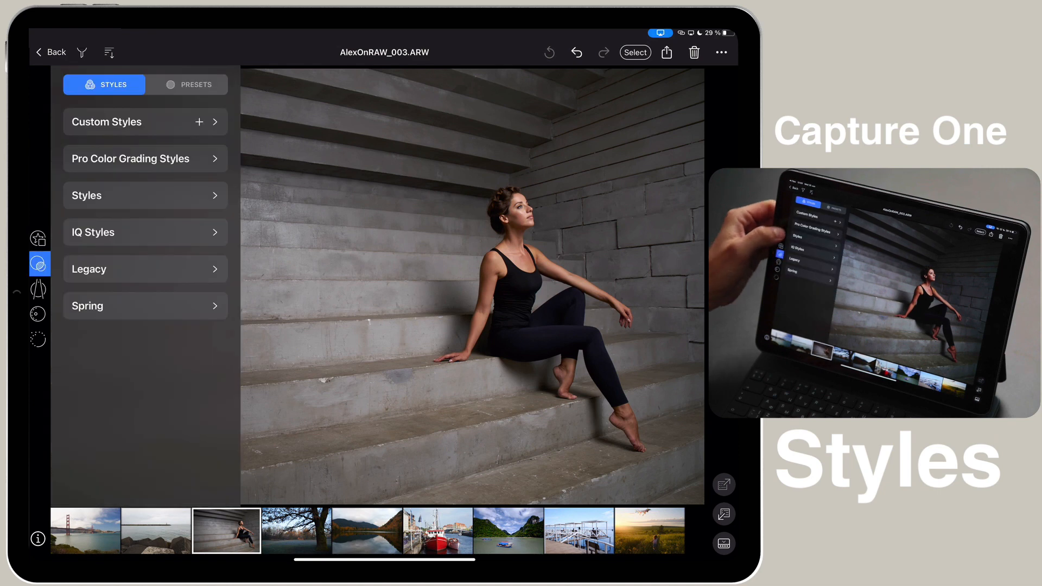
{"action": "left_click", "coordinate": [144, 158]}
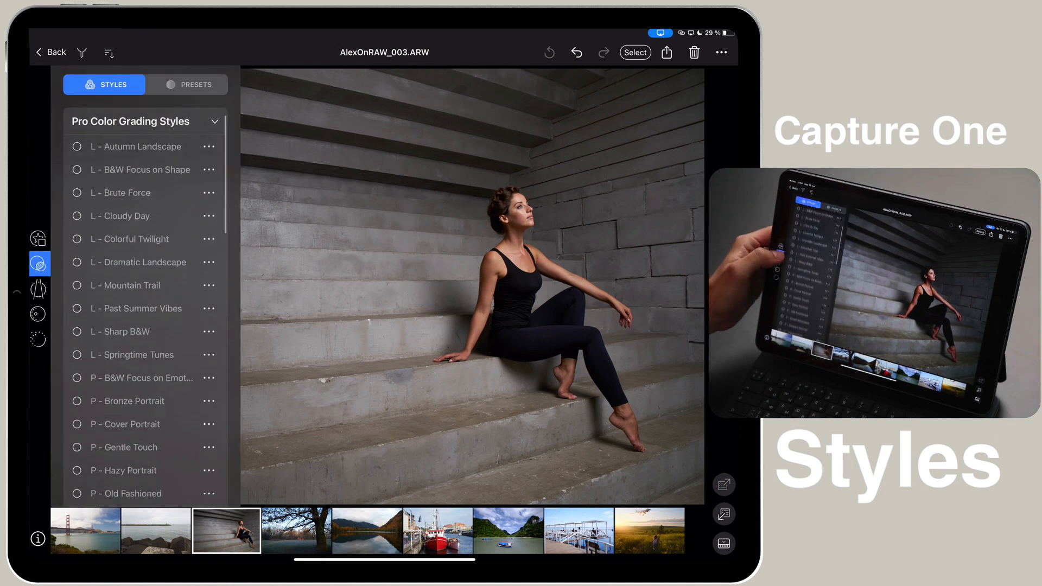
{"action": "scroll", "scroll_direction": "down", "scroll_amount": 3}
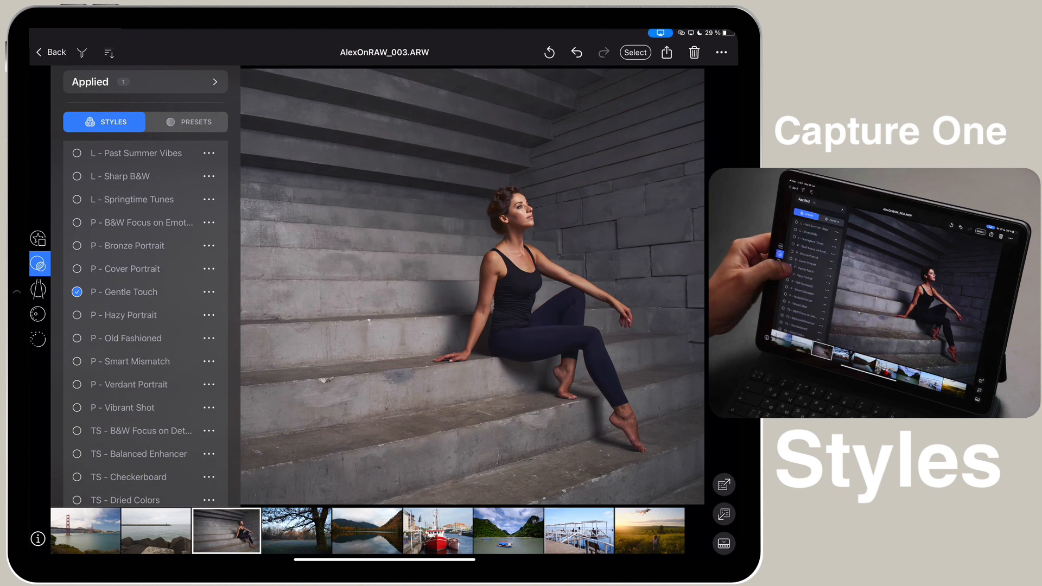
{"action": "left_click", "coordinate": [124, 314]}
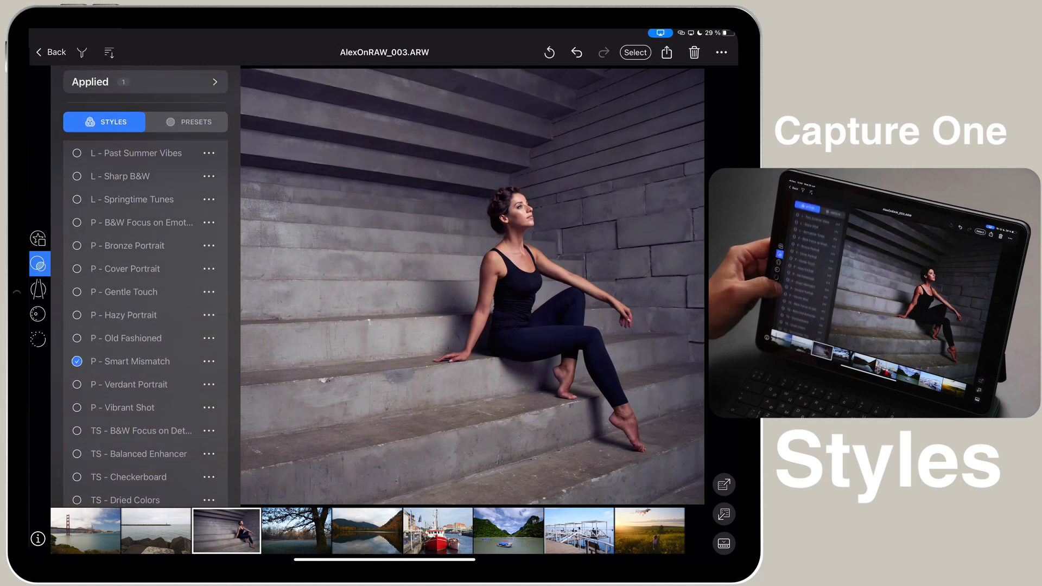
{"action": "left_click", "coordinate": [76, 384]}
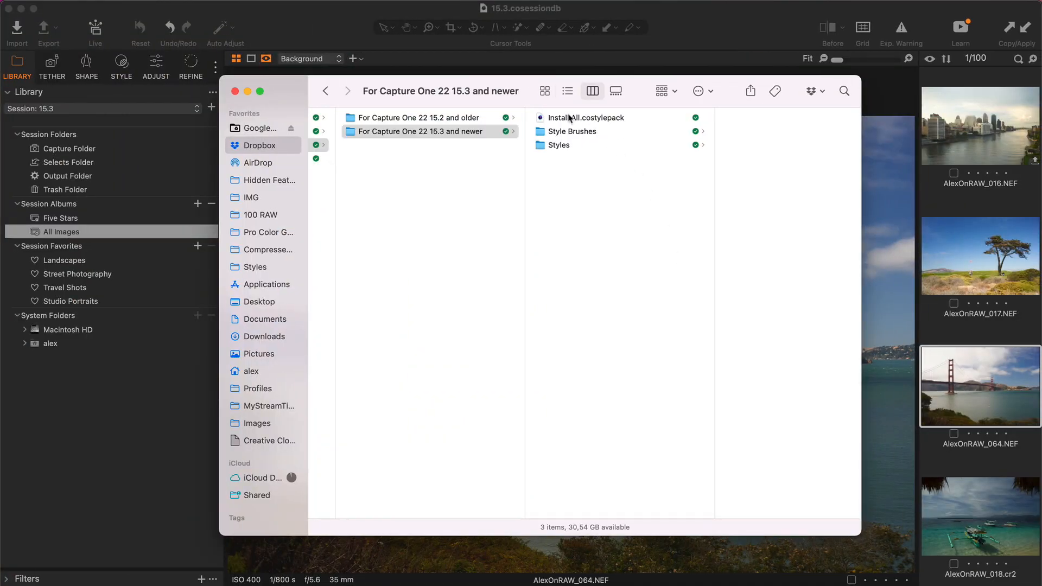
Step: Select Install All.costylepack in the For Capture One 22 15.3 and newer folder
{"action": "left_click", "coordinate": [585, 117]}
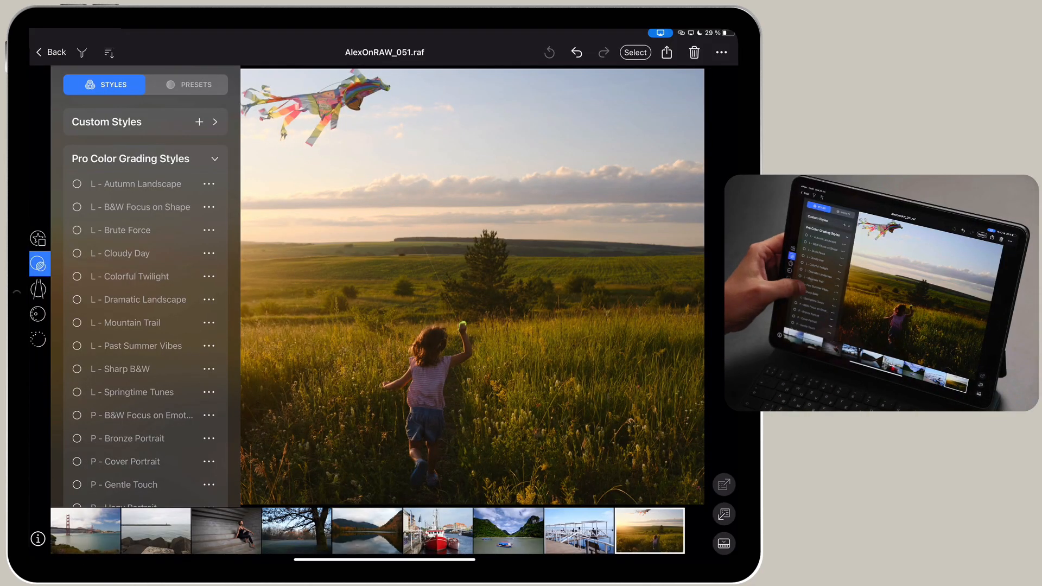
Step: Apply Pro Color Grading styles to the kite, red boats and tropical bay photos in turn
{"action": "scroll", "scroll_direction": "down", "scroll_amount": 3}
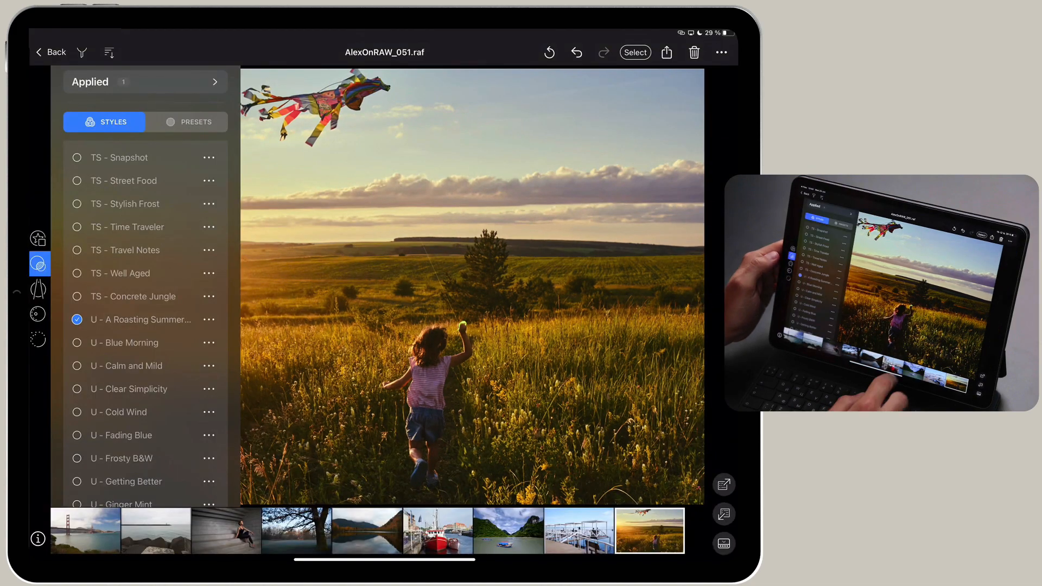
{"action": "left_click", "coordinate": [434, 537]}
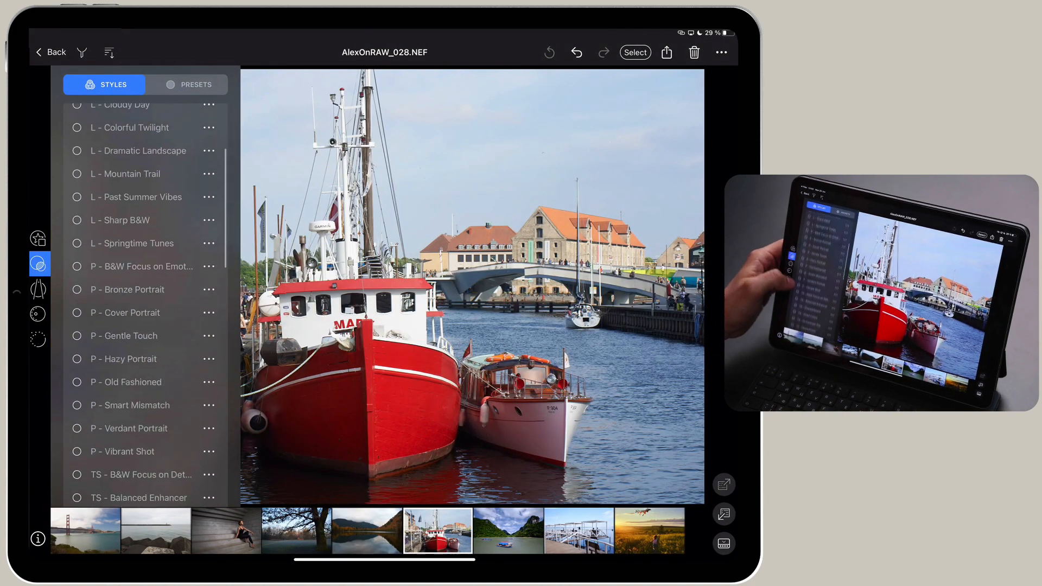
{"action": "scroll", "scroll_direction": "down", "scroll_amount": 3}
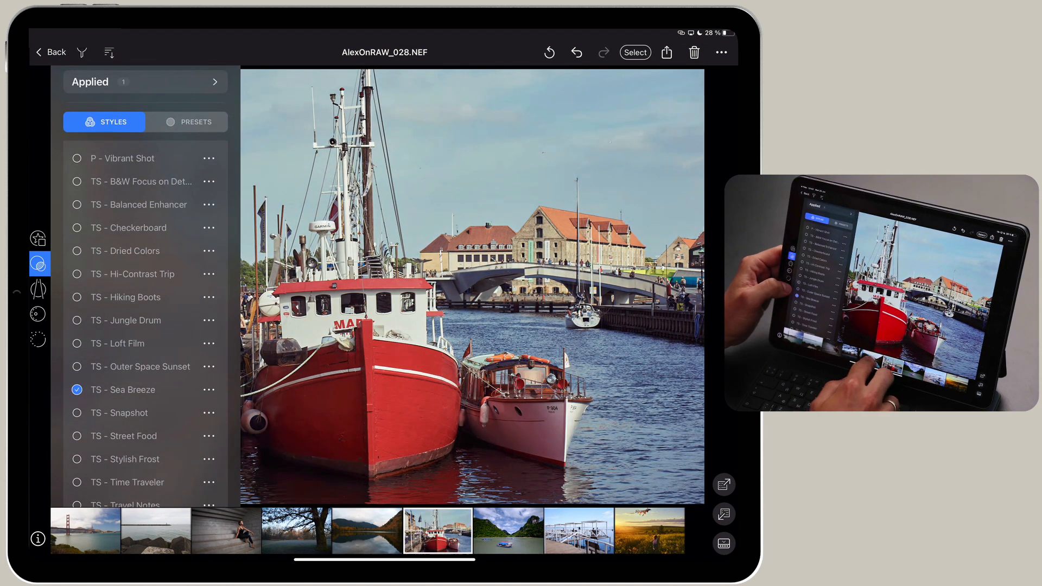
{"action": "left_click", "coordinate": [508, 535]}
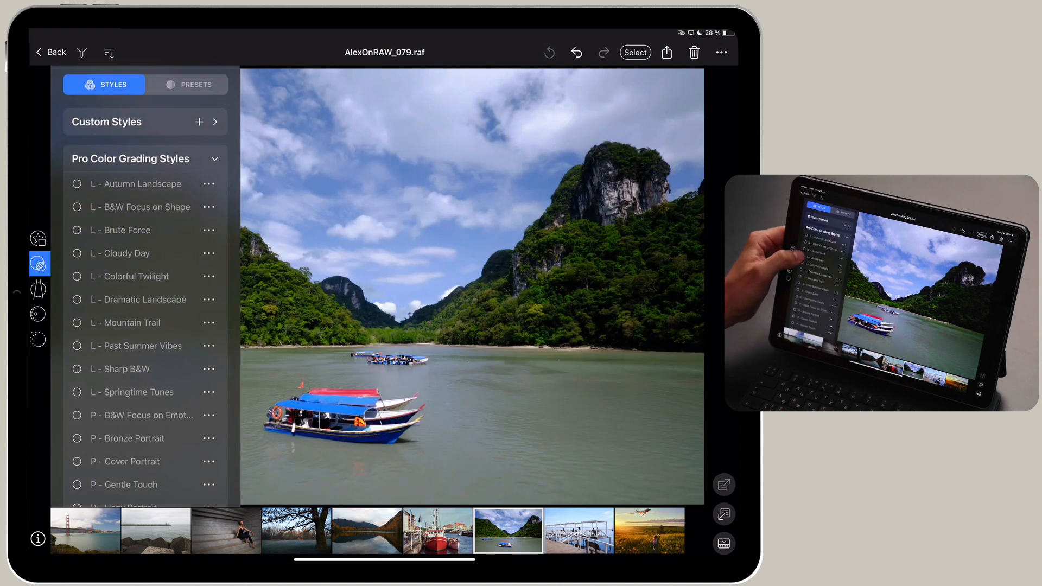
{"action": "scroll", "scroll_direction": "down", "scroll_amount": 3}
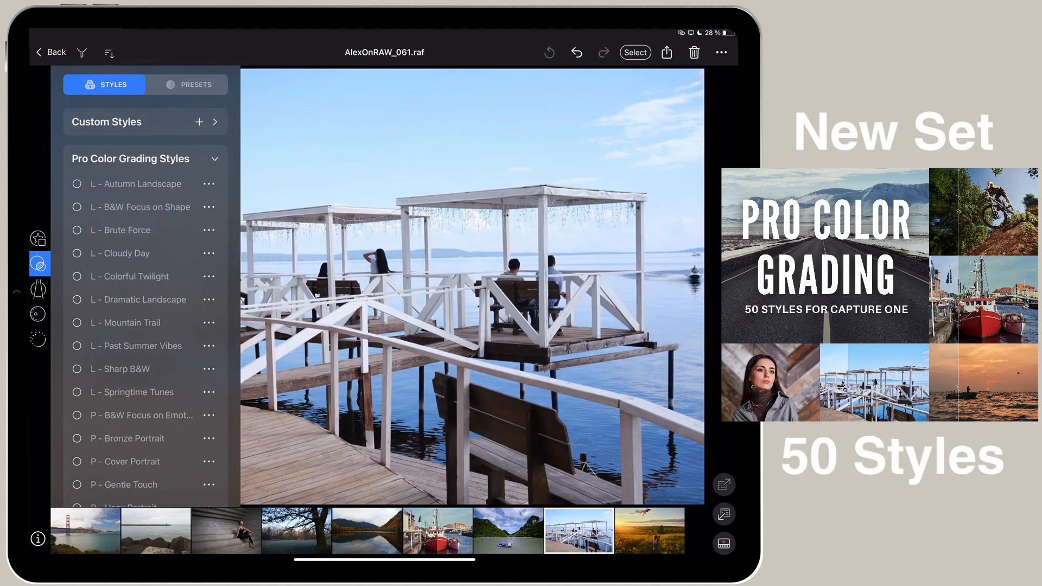
Step: Apply styles to the rocky jetty and Golden Gate photos, then move to the brick apartments photo
{"action": "scroll", "scroll_direction": "down", "scroll_amount": 3}
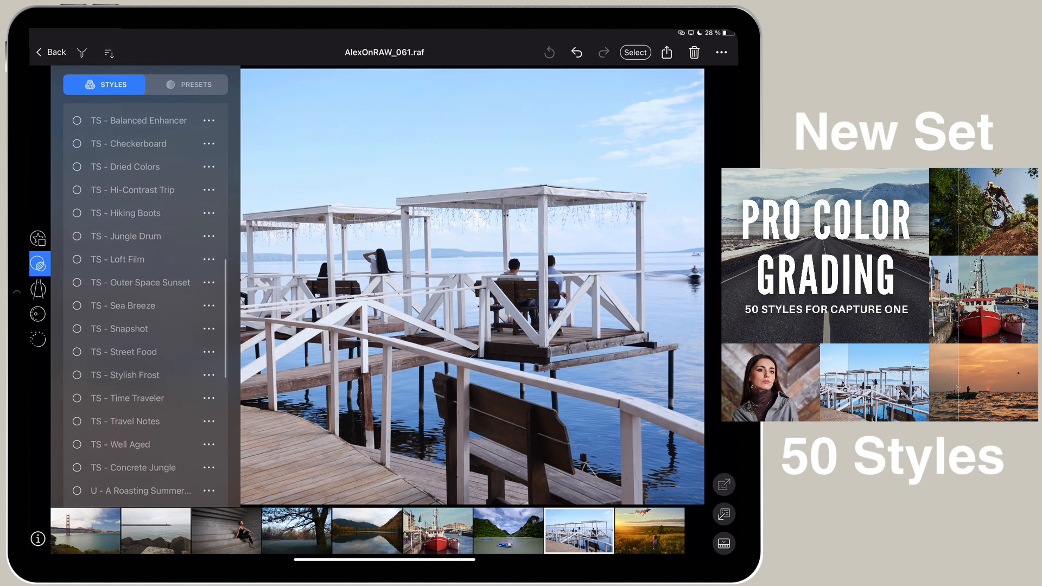
{"action": "scroll", "scroll_direction": "down", "scroll_amount": 3}
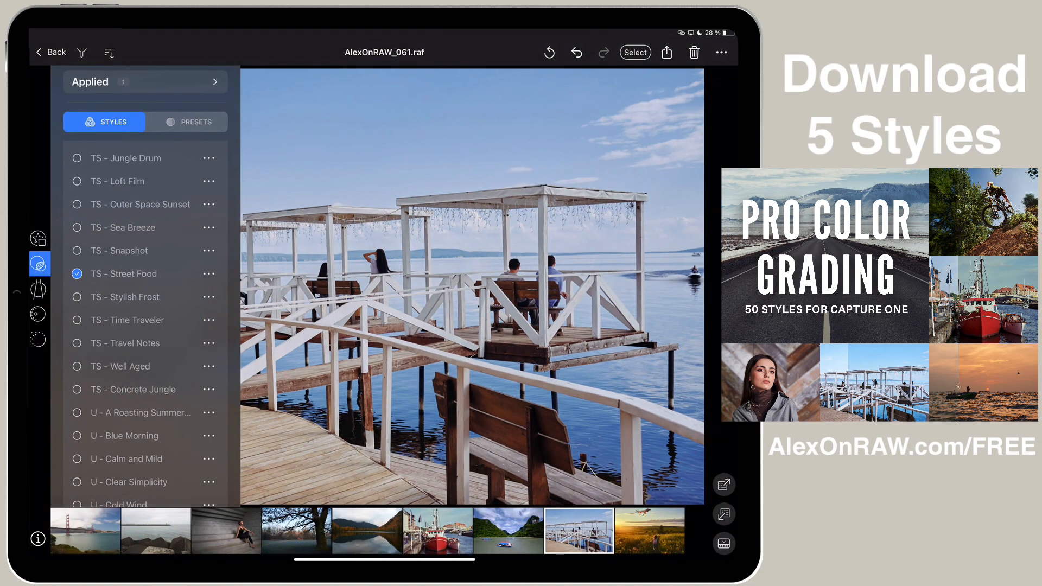
{"action": "left_click", "coordinate": [157, 530]}
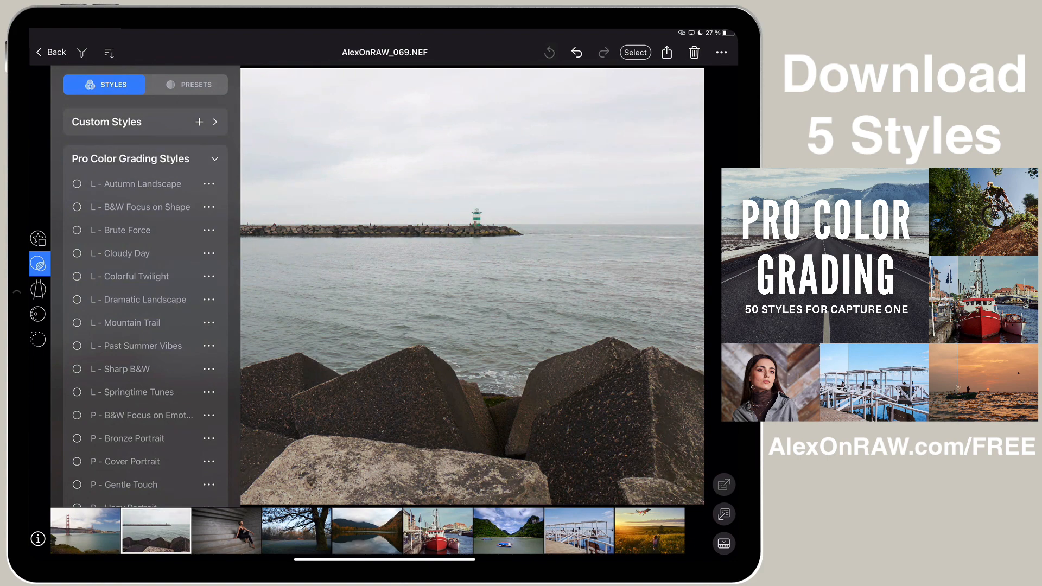
{"action": "left_click", "coordinate": [83, 535]}
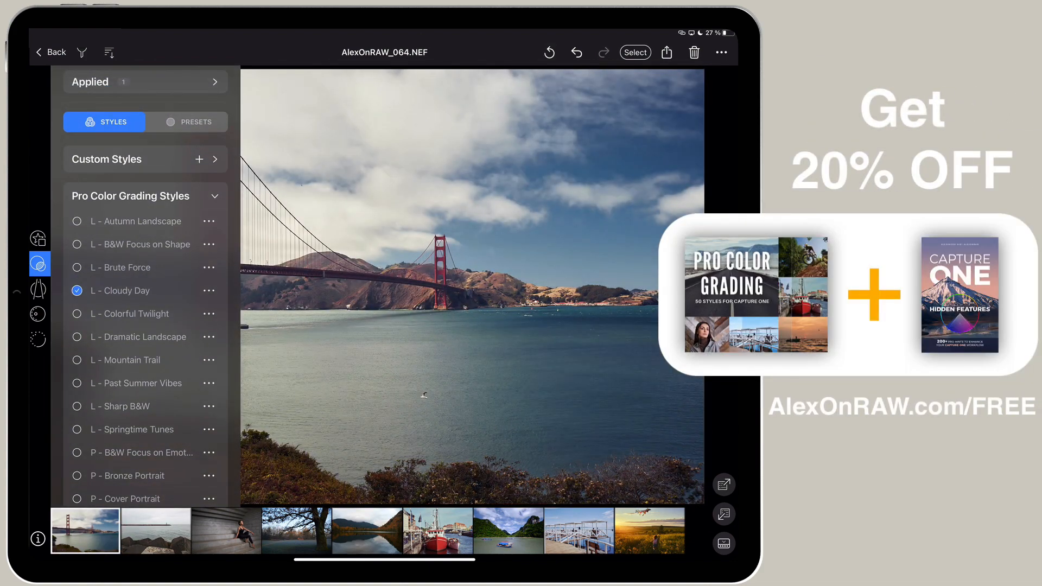
{"action": "left_click", "coordinate": [294, 537]}
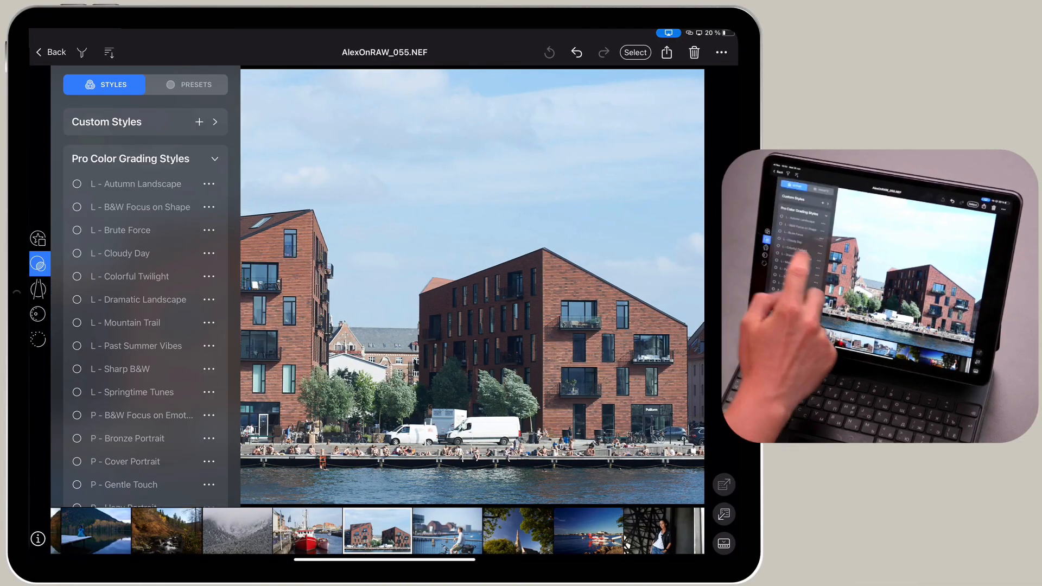
Step: Copy adjustments from AlexOnRAW_055.NEF and bring up its Share/Export options
{"action": "scroll", "scroll_direction": "down", "scroll_amount": 3}
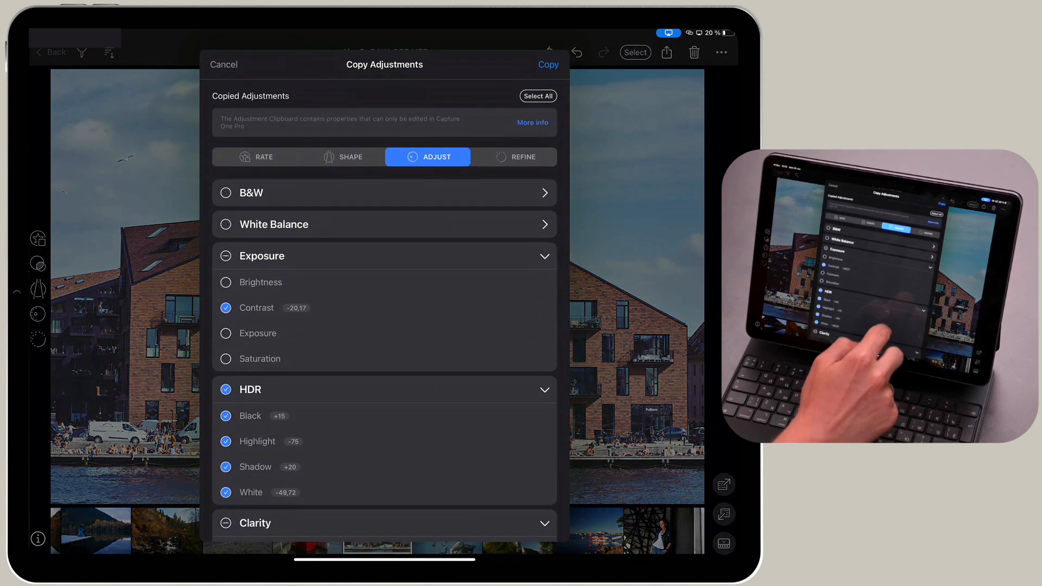
{"action": "left_click", "coordinate": [531, 122]}
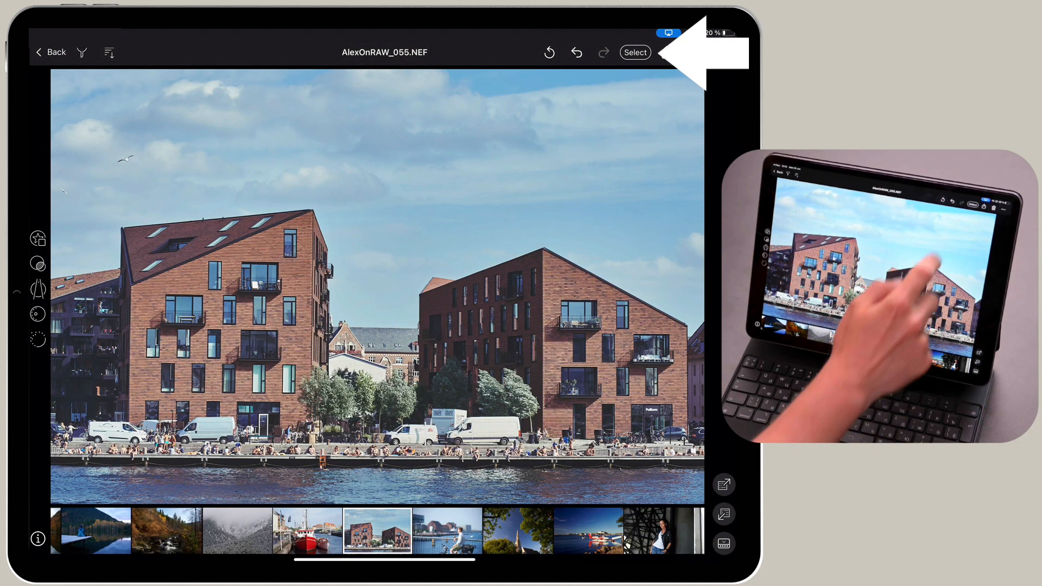
{"action": "left_click", "coordinate": [635, 52]}
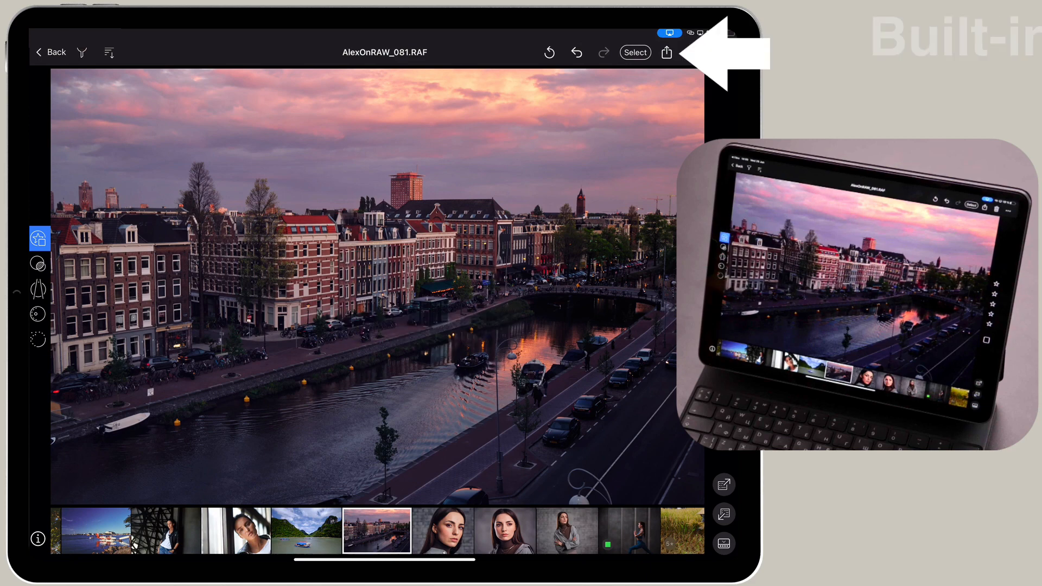
Step: Set the canal photo AlexOnRAW_081 to export as a full-resolution JPEG with a text watermark
{"action": "left_click", "coordinate": [666, 52]}
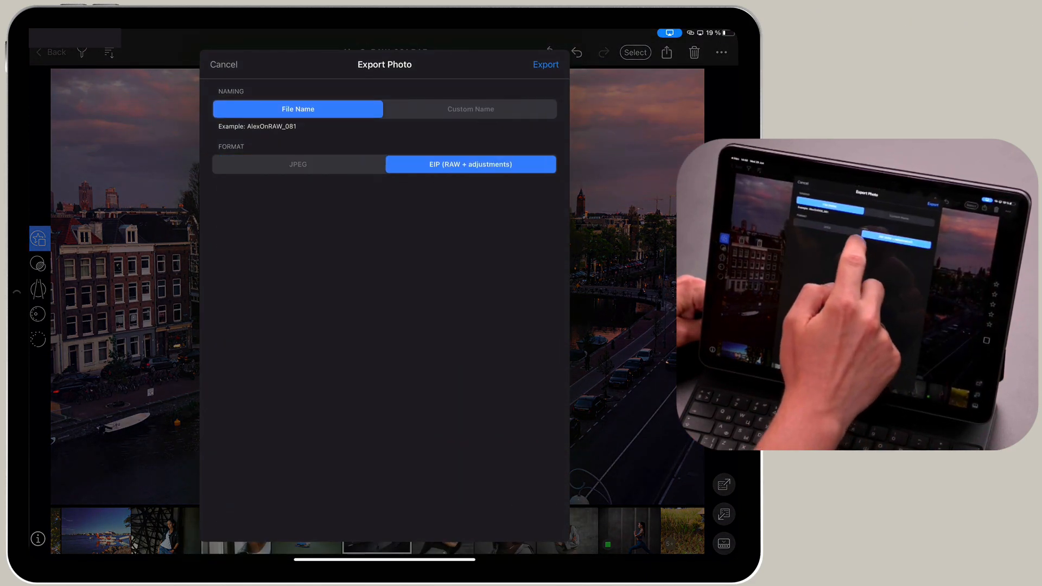
{"action": "left_click", "coordinate": [298, 163]}
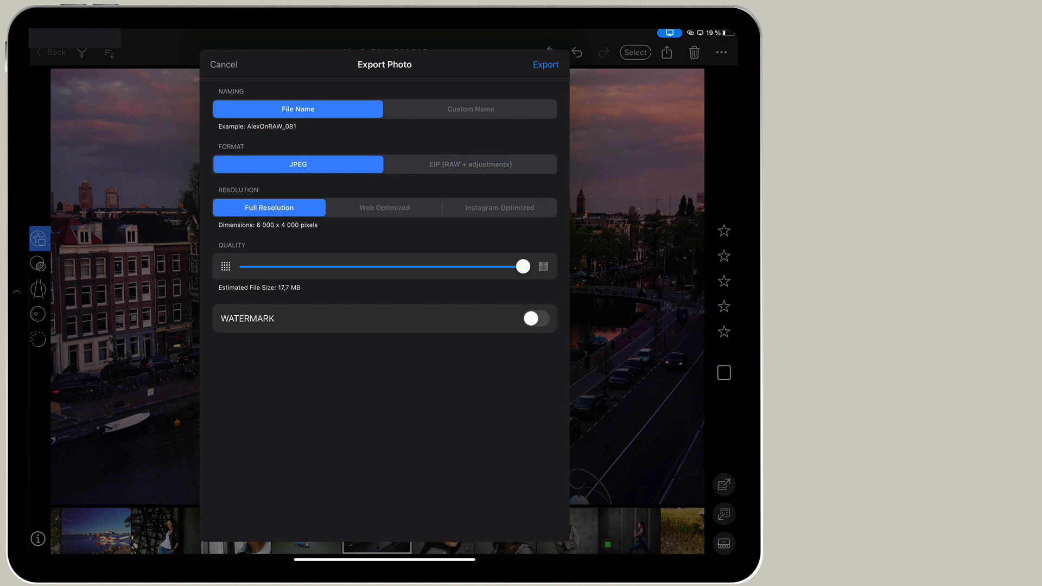
{"action": "left_click", "coordinate": [499, 207]}
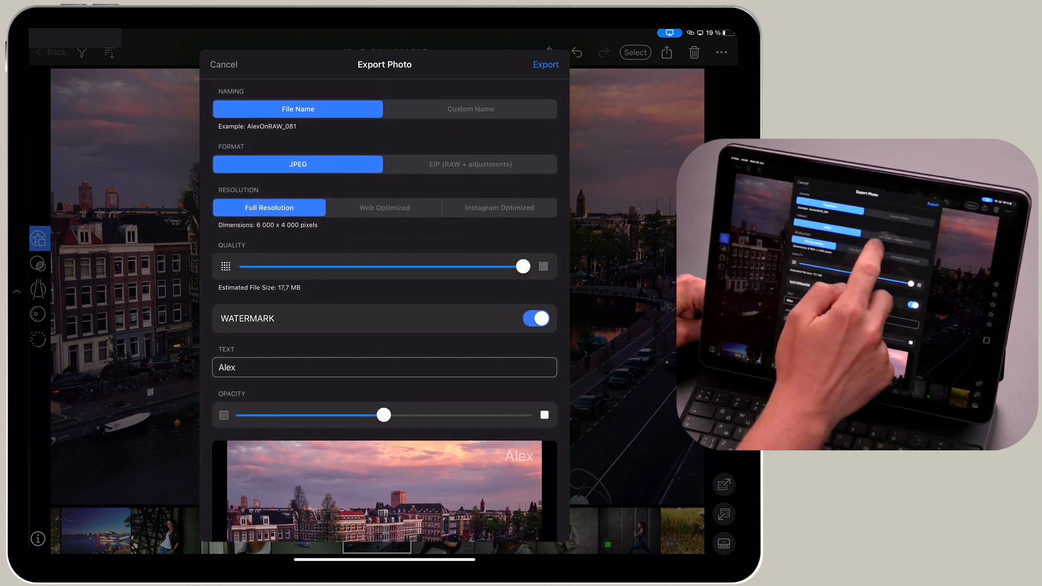
{"action": "left_click", "coordinate": [470, 164]}
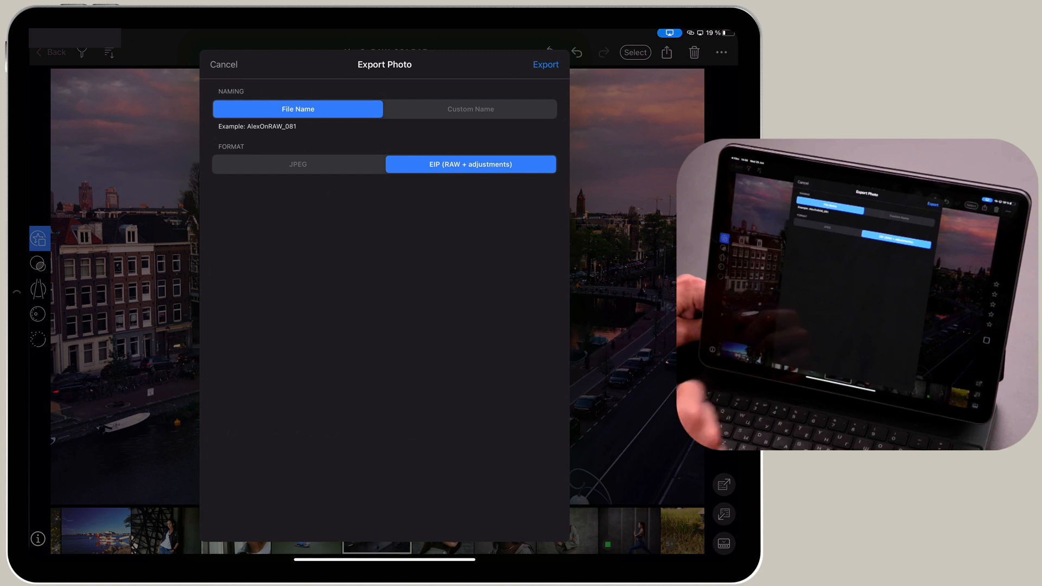
{"action": "left_click", "coordinate": [298, 165]}
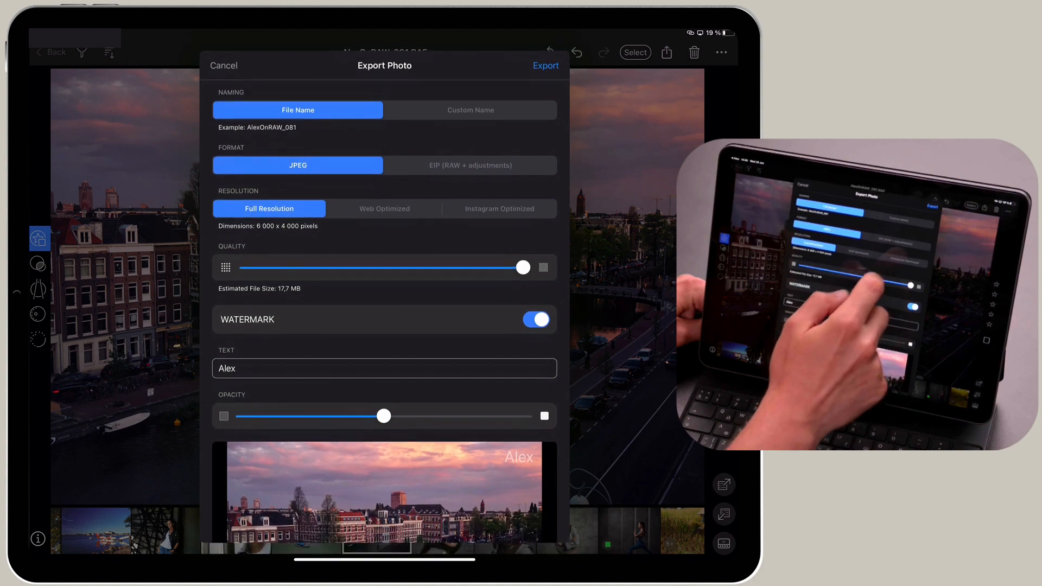
Step: Export the watermarked JPEG and dismiss the completion notification
{"action": "left_click", "coordinate": [545, 65]}
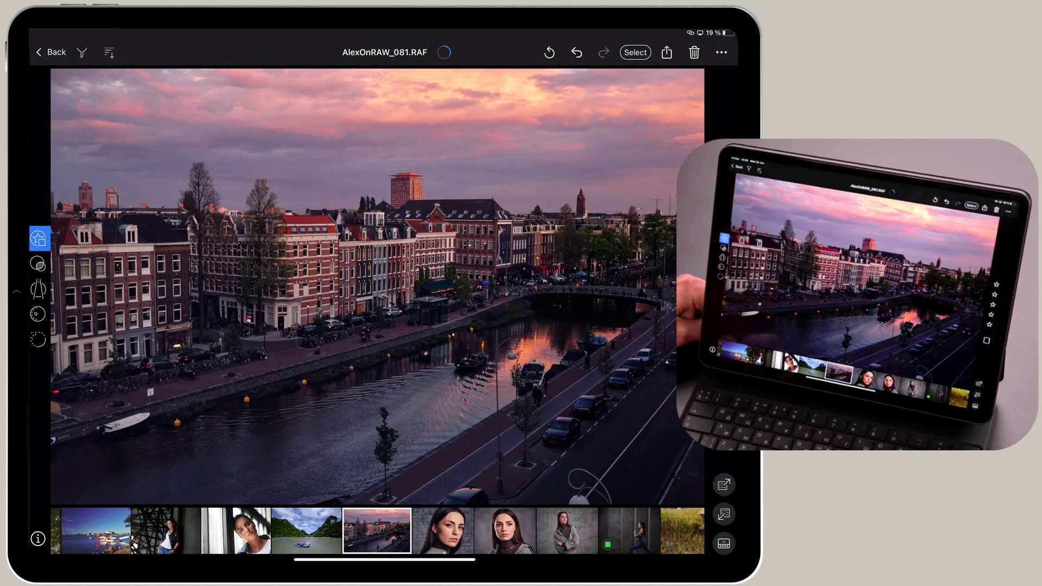
{"action": "left_click", "coordinate": [666, 52]}
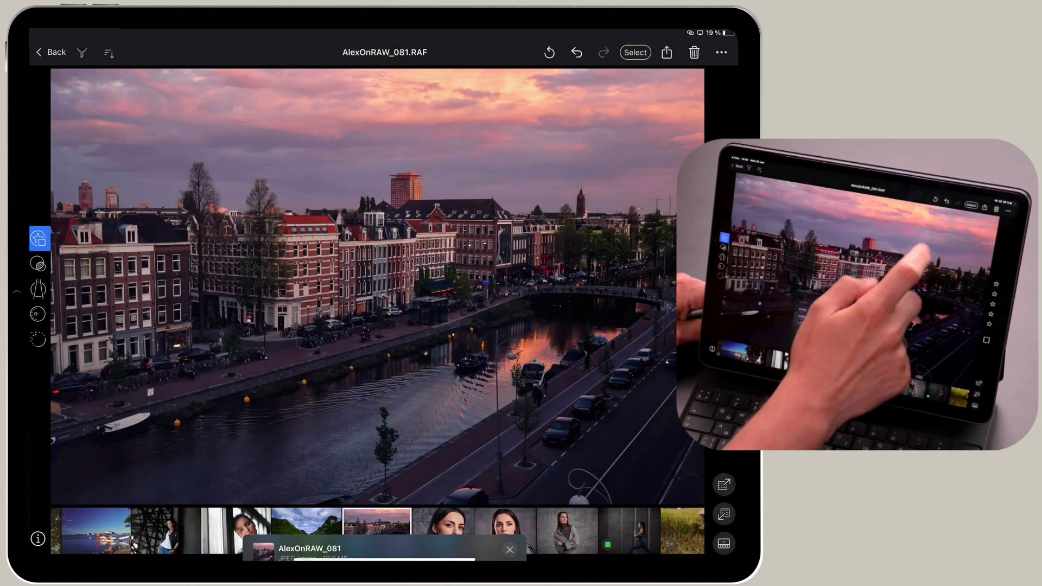
{"action": "left_click", "coordinate": [50, 52]}
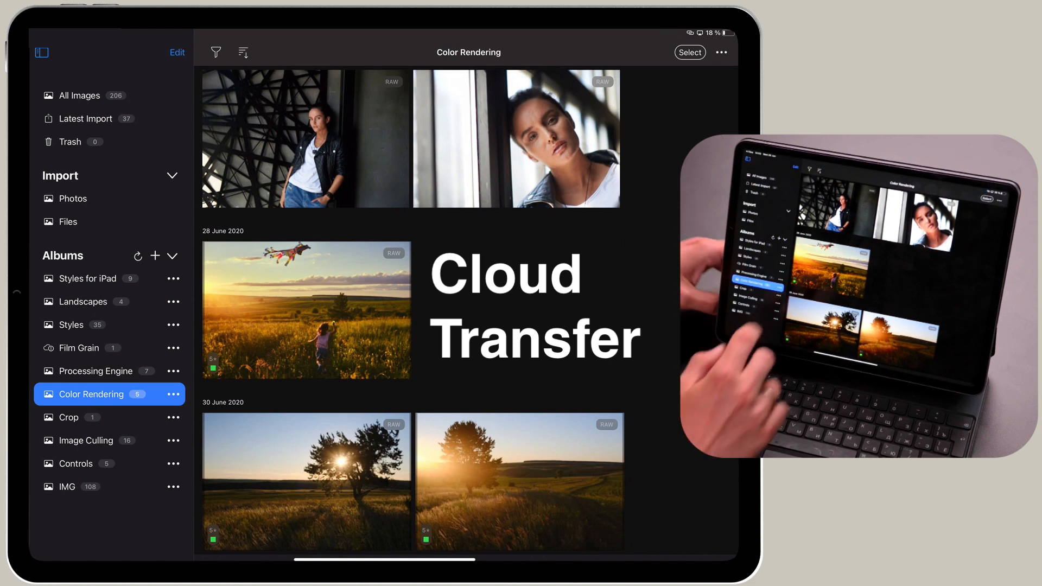
Step: Add the Color Rendering album to the cloud from its ••• menu
{"action": "left_click", "coordinate": [173, 394]}
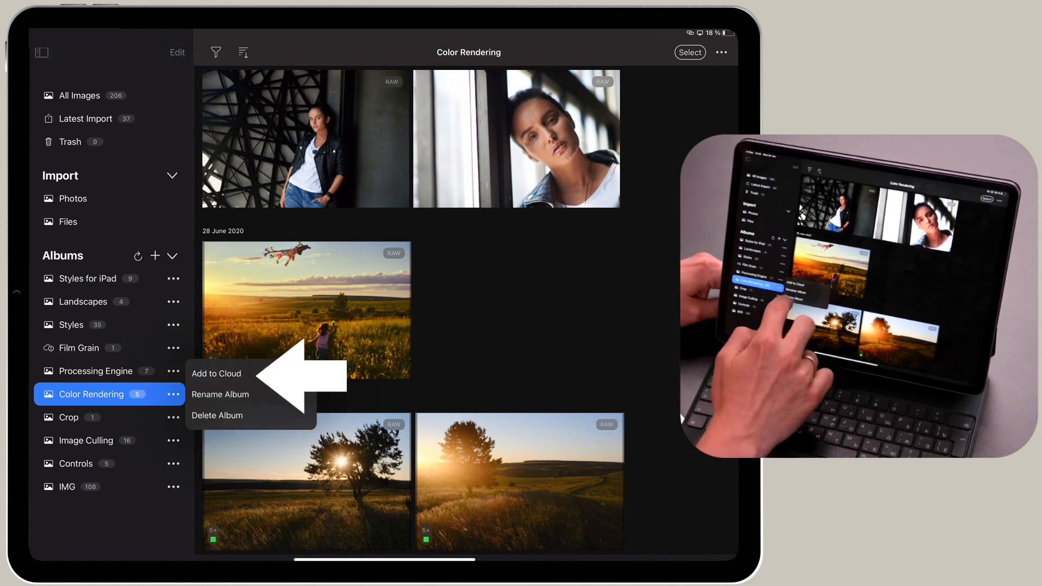
{"action": "left_click", "coordinate": [216, 374]}
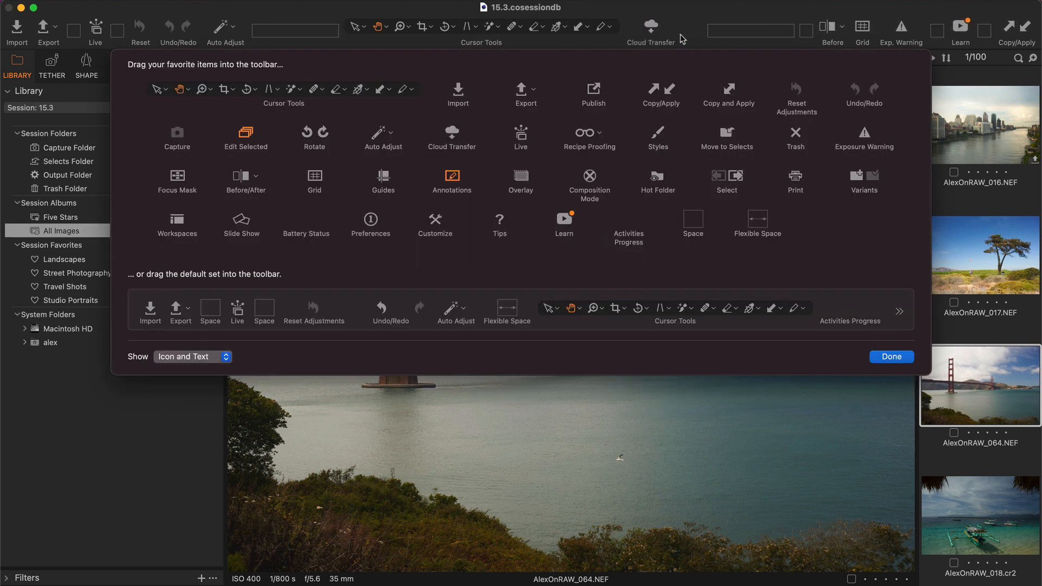
Step: Finish customizing the toolbar and pick Color Rendering in the Cloud Transfer import window
{"action": "left_click", "coordinate": [891, 356]}
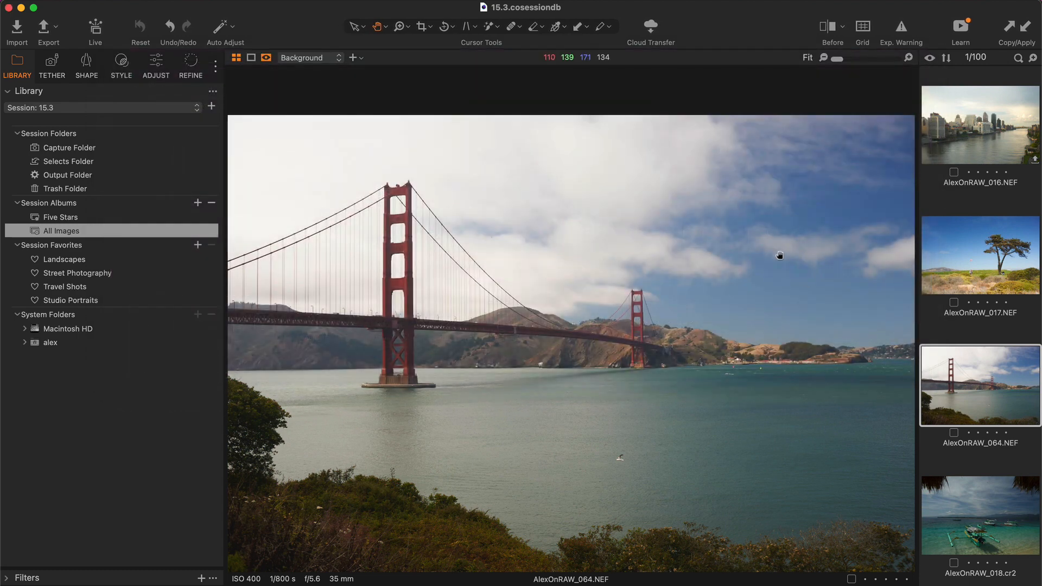
{"action": "mouse_move", "coordinate": [652, 27]}
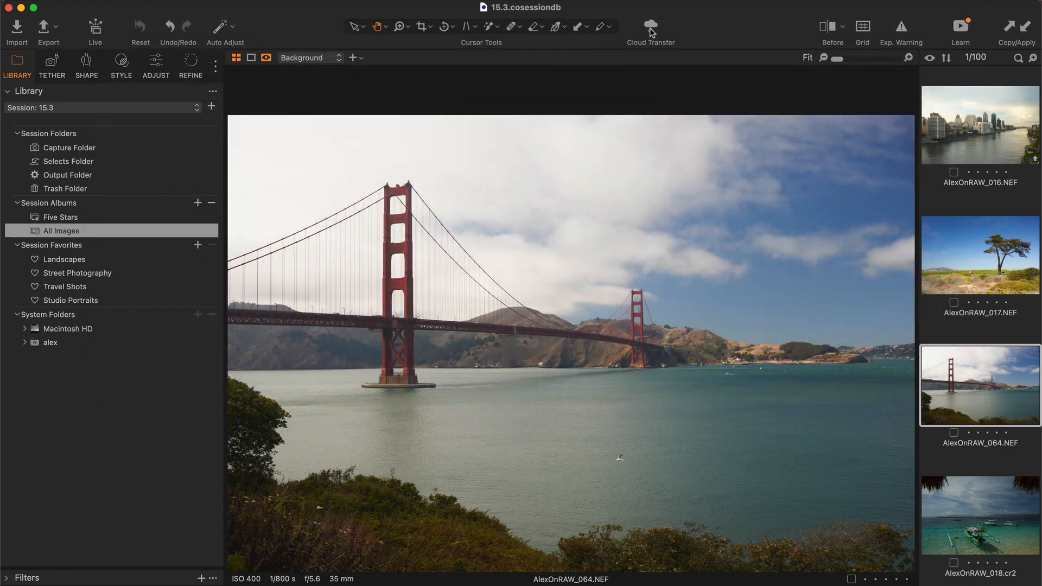
{"action": "left_click", "coordinate": [651, 26]}
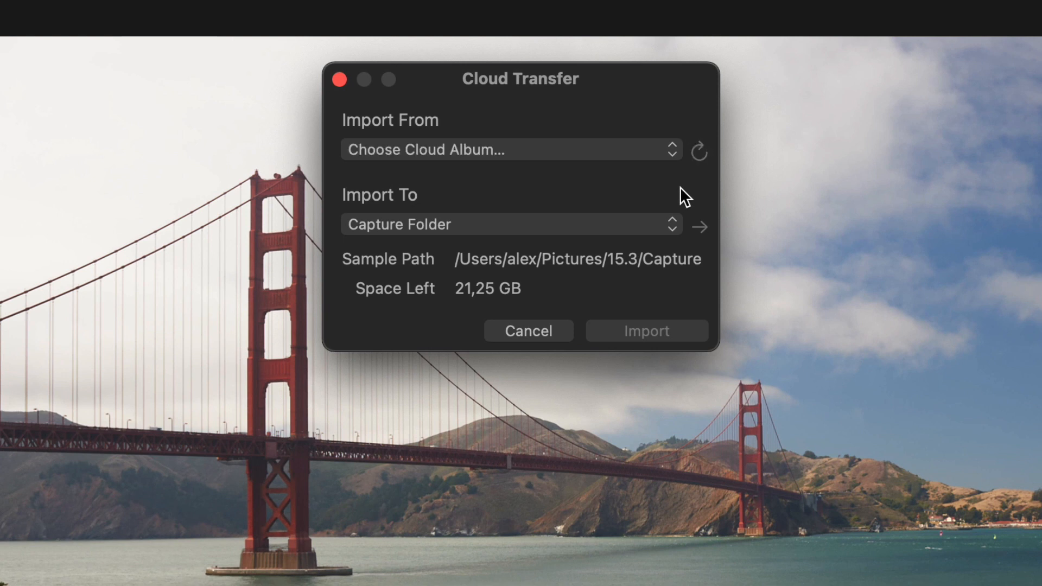
{"action": "left_click", "coordinate": [510, 150]}
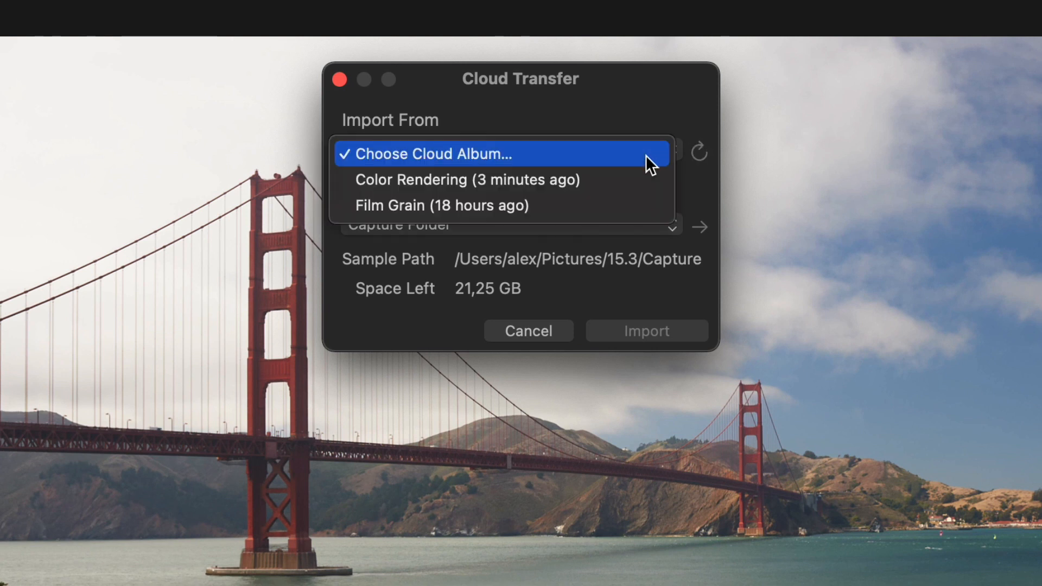
{"action": "left_click", "coordinate": [468, 180]}
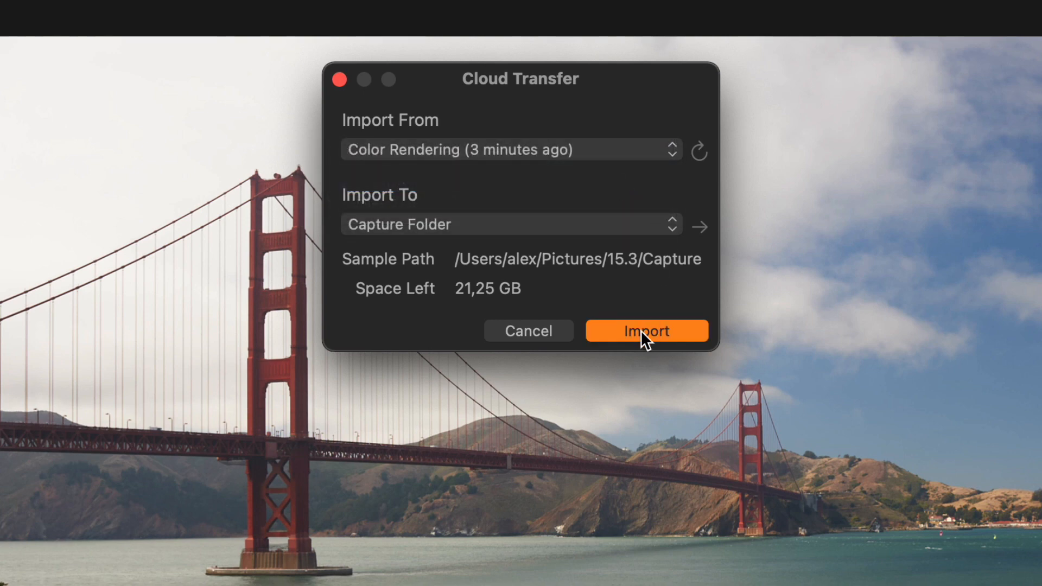
Step: Import the album into the Capture Folder and show its five images including the kite photo
{"action": "left_click", "coordinate": [645, 330]}
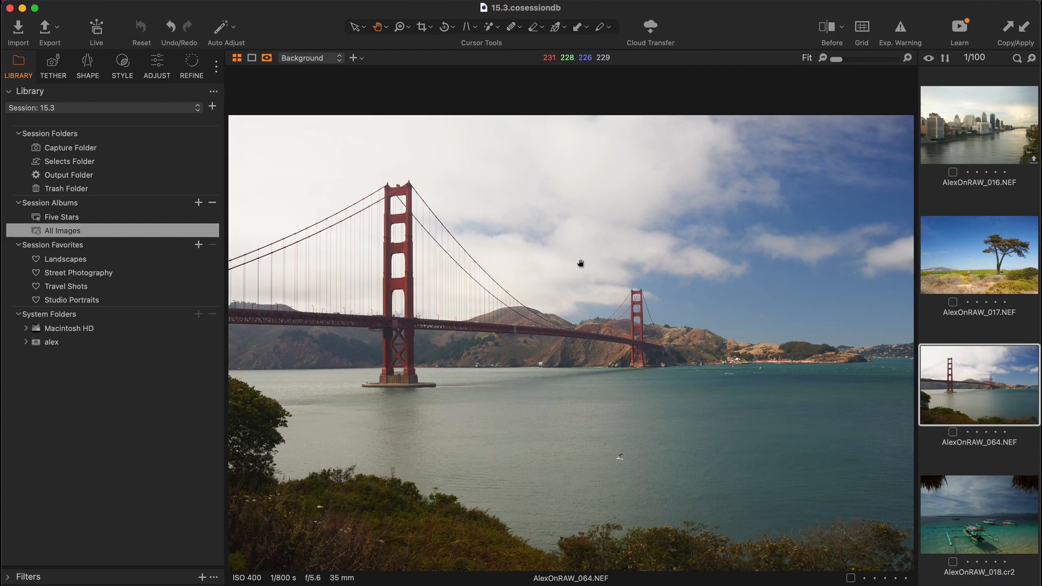
{"action": "left_click", "coordinate": [650, 24]}
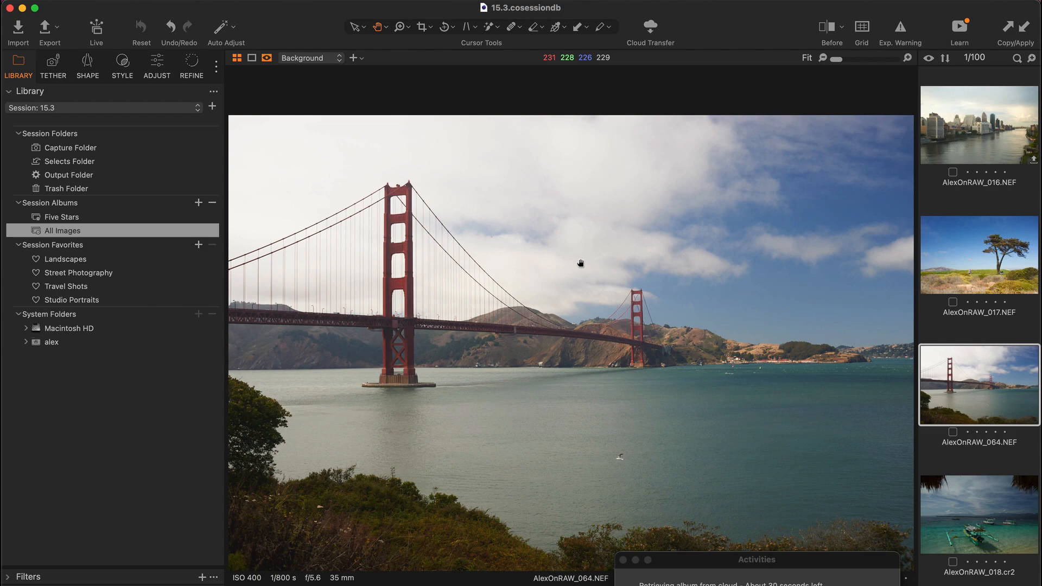
{"action": "left_click", "coordinate": [70, 148]}
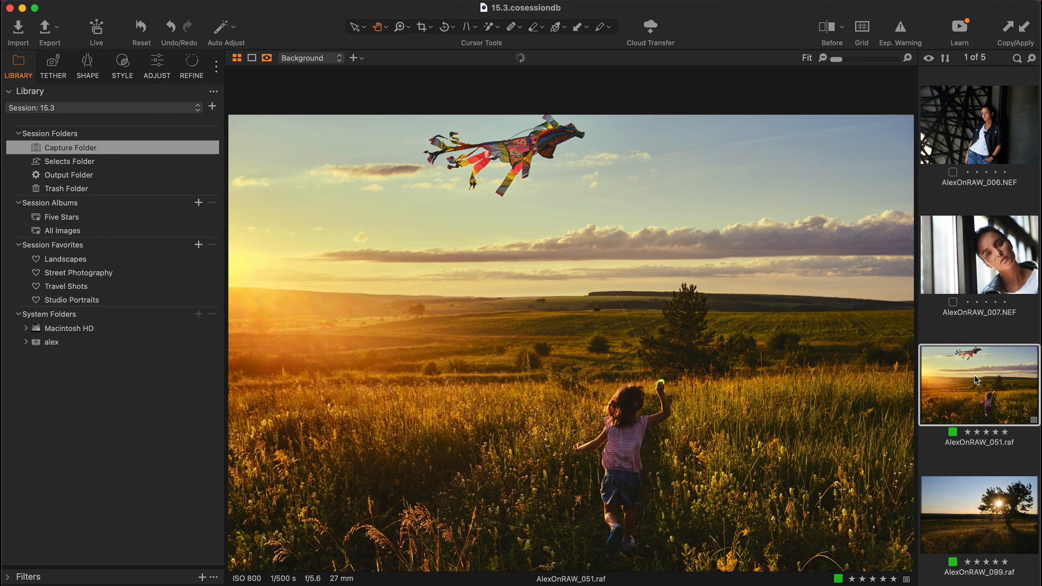
{"action": "mouse_move", "coordinate": [972, 513]}
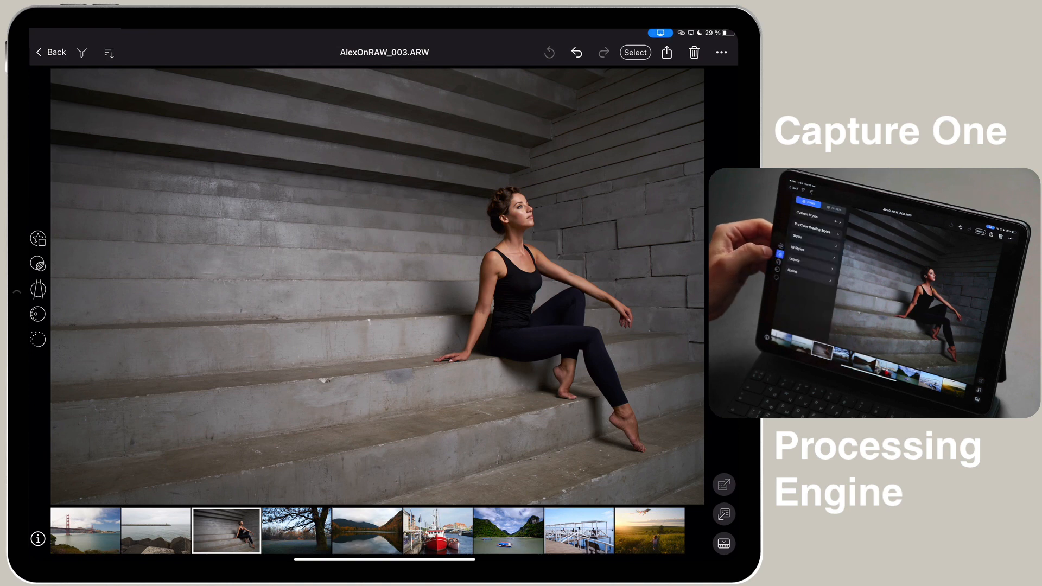
Step: Browse the styles list, then switch to the mother-and-baby beach photo at 7852 Kelvin white balance
{"action": "left_click", "coordinate": [38, 263]}
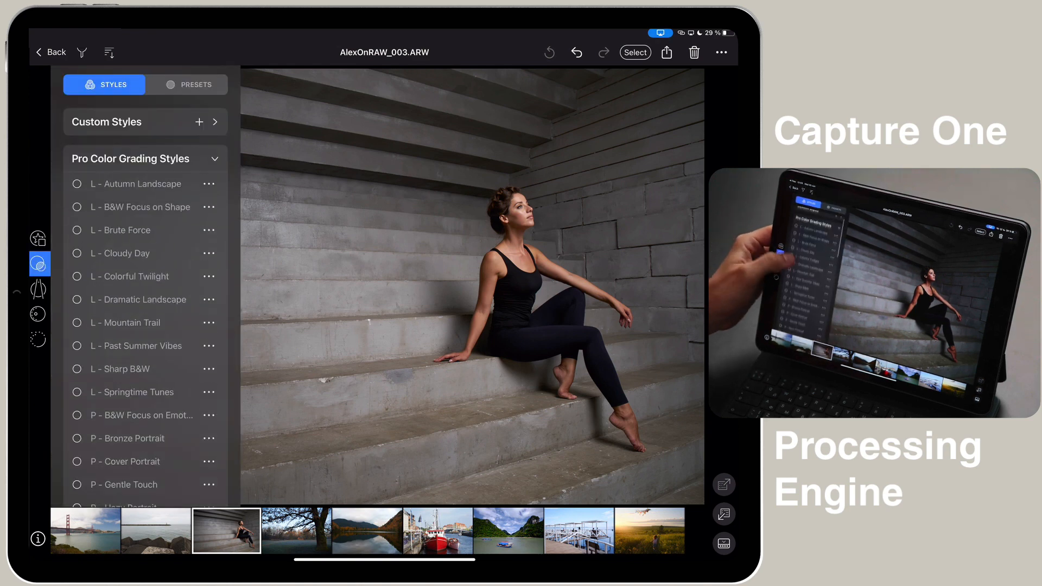
{"action": "scroll", "scroll_direction": "down", "scroll_amount": 3}
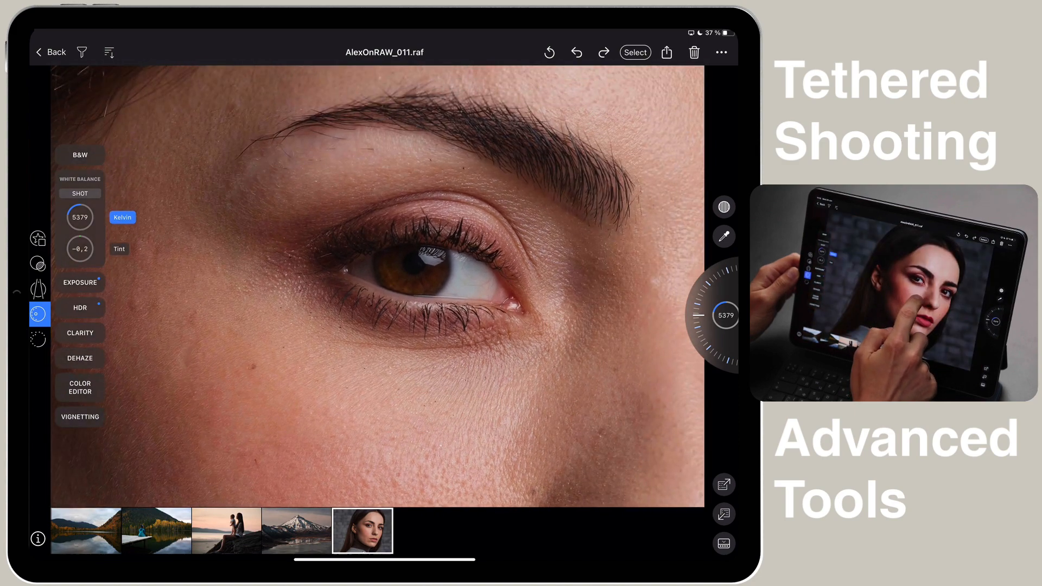
{"action": "left_click", "coordinate": [227, 536]}
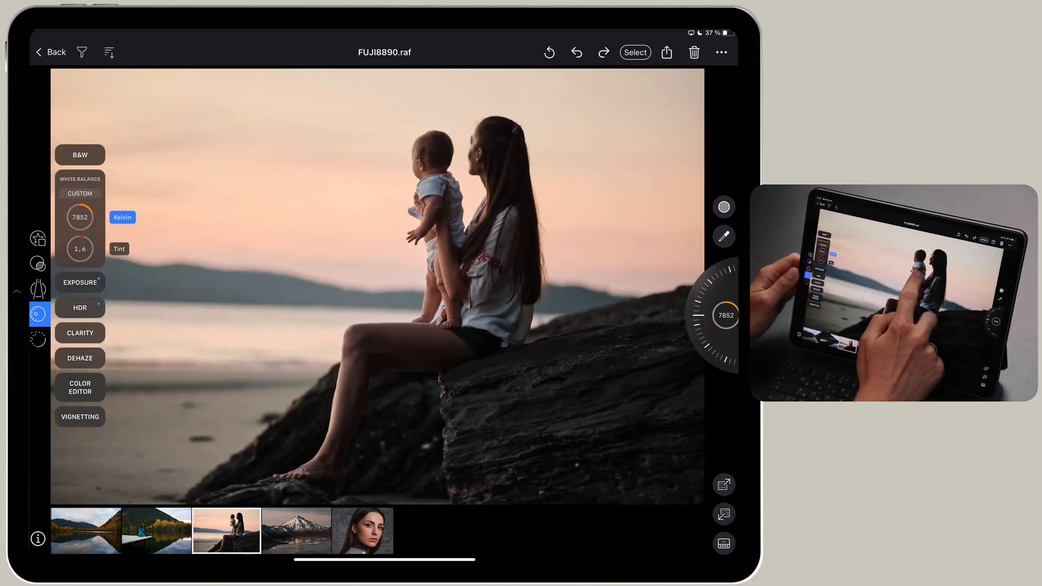